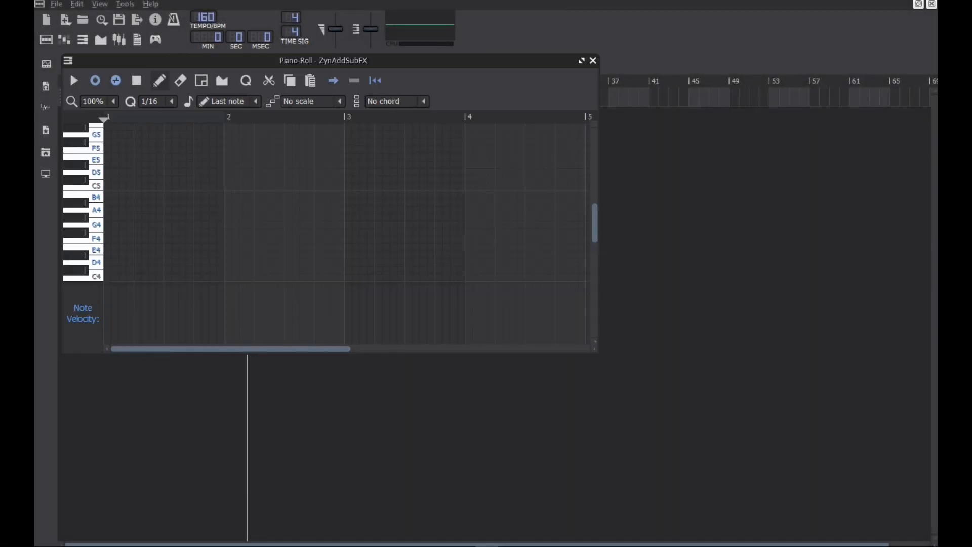
Maximize the piano roll and draw an A4 note and a G#4 note in bar one.
click(580, 61)
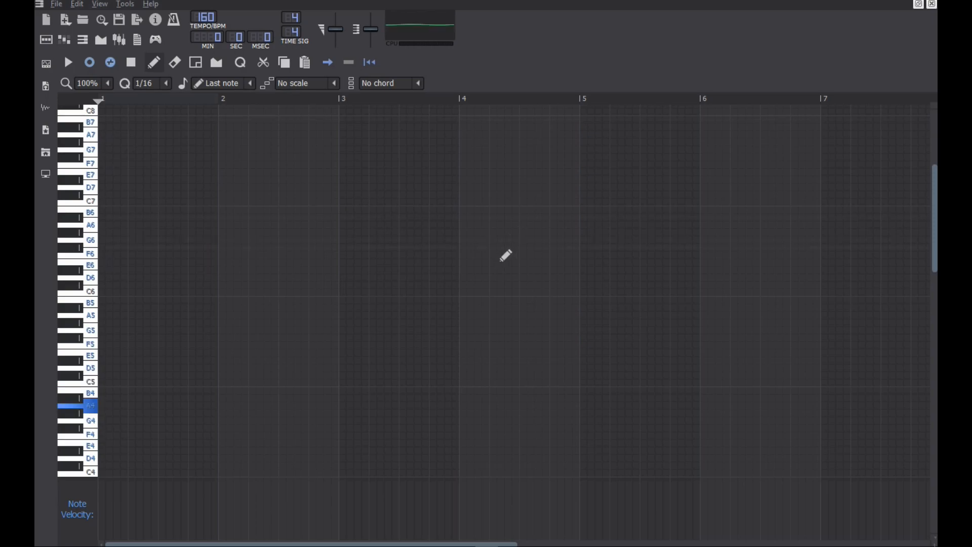
click(113, 405)
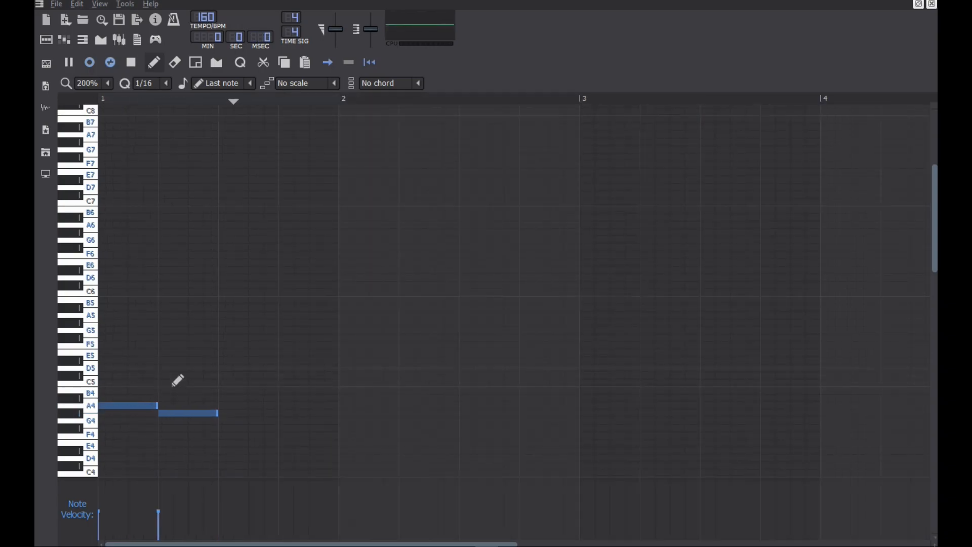
click(68, 62)
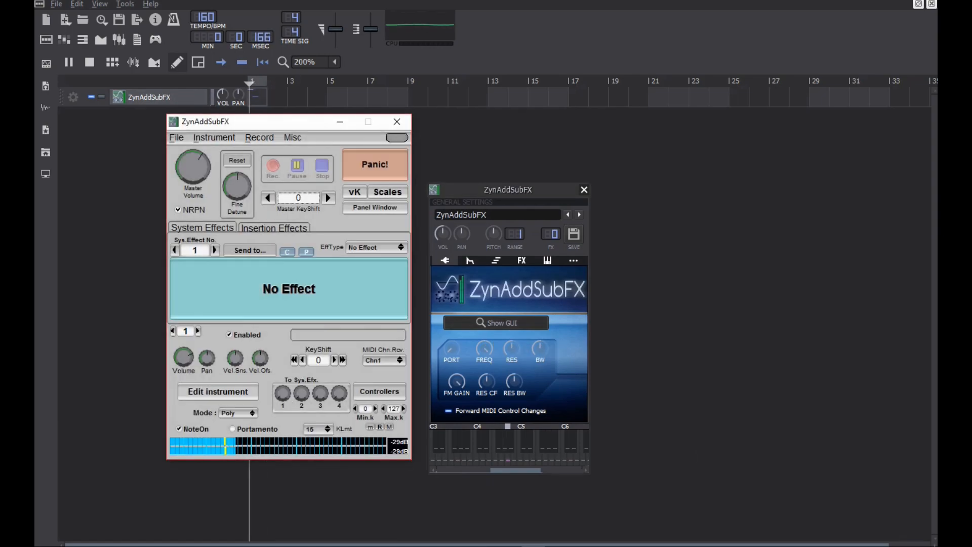
Open the ADsynth global parameters and lower the AMPLITUDE volume from 90 to about 83.
click(218, 391)
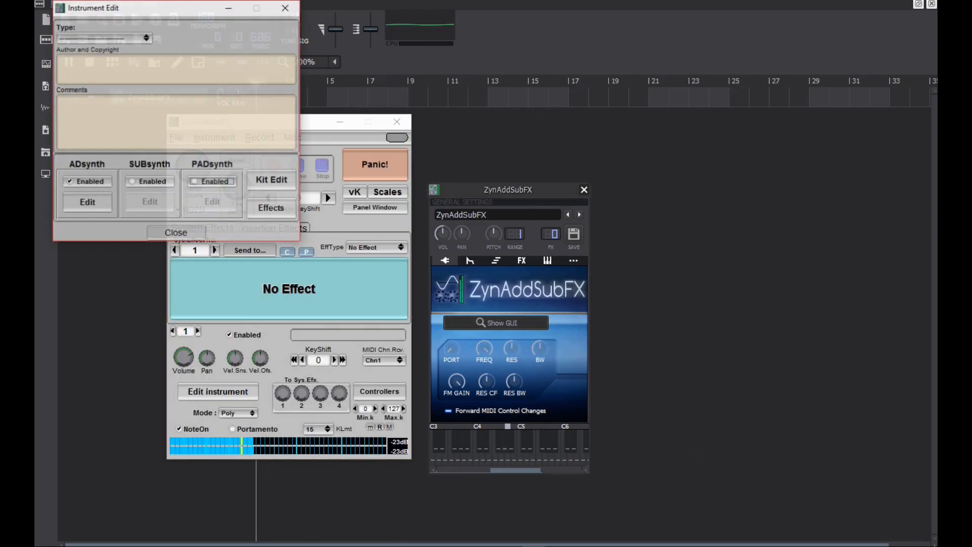
click(87, 201)
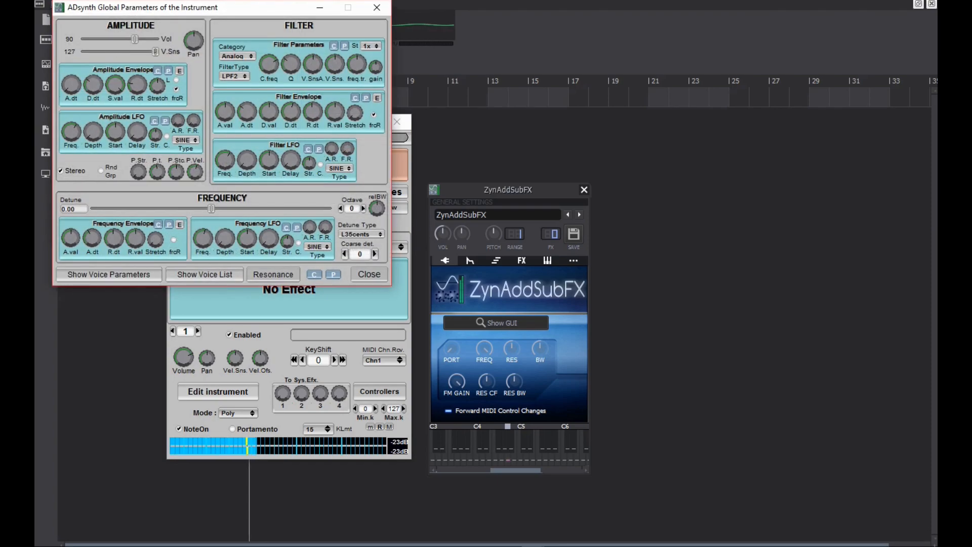
drag(134, 38, 131, 39)
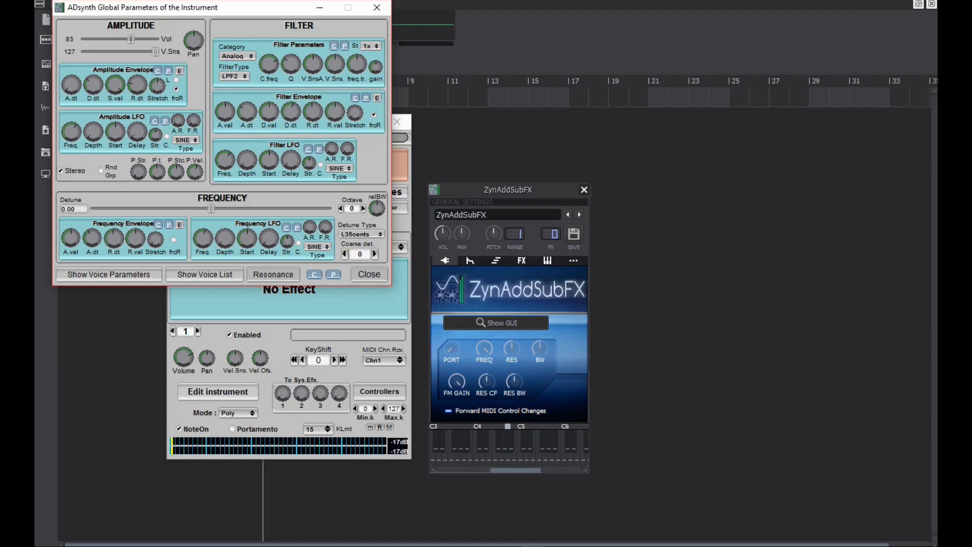
click(108, 275)
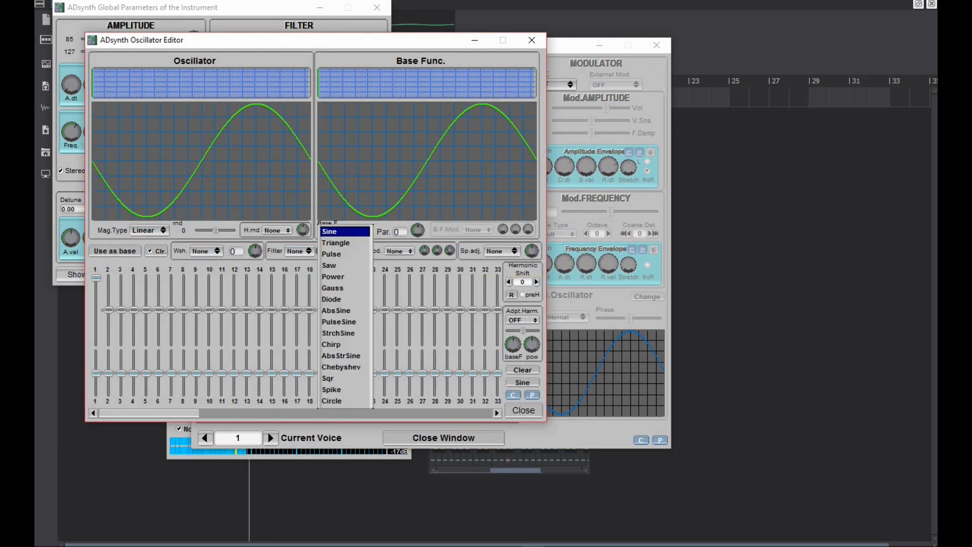
Set the oscillator's Base Func. to Power for a ramp wave and close the editor.
click(333, 276)
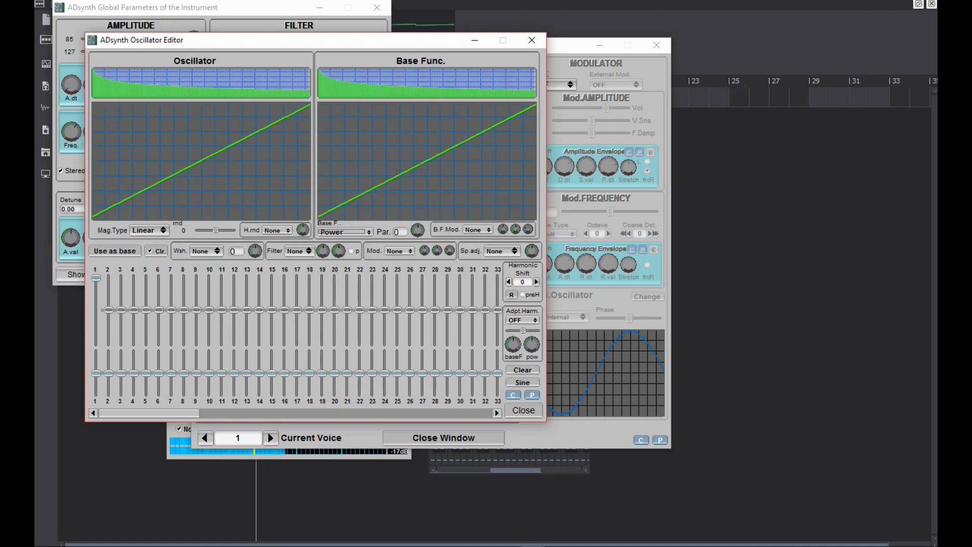
click(531, 40)
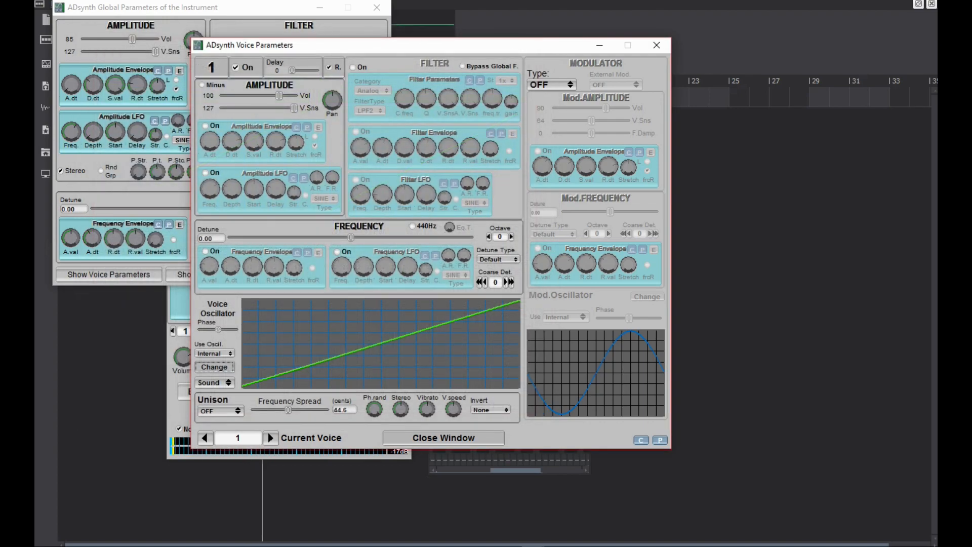
Set the modulator to FM, octave -2, with V.Sns 40 and F.Damp 35.
click(552, 84)
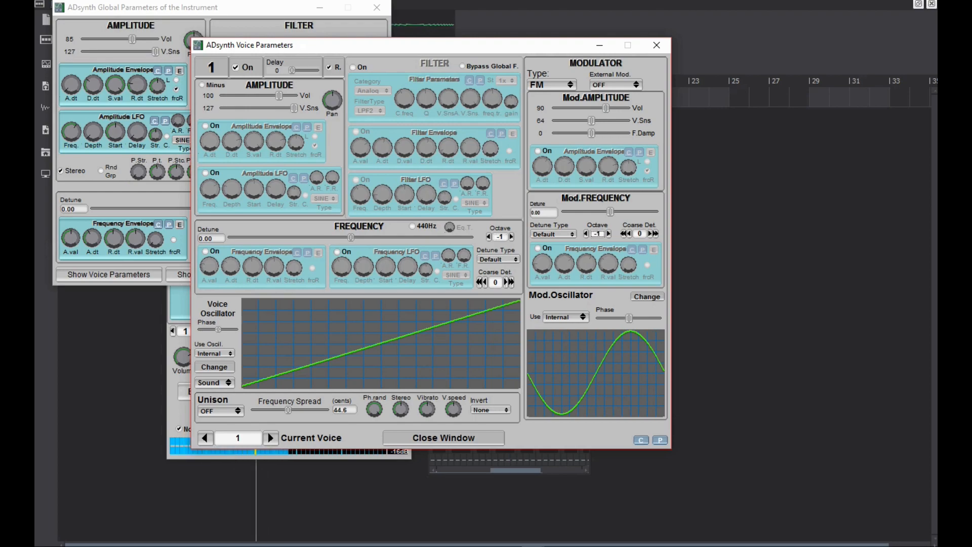
click(588, 233)
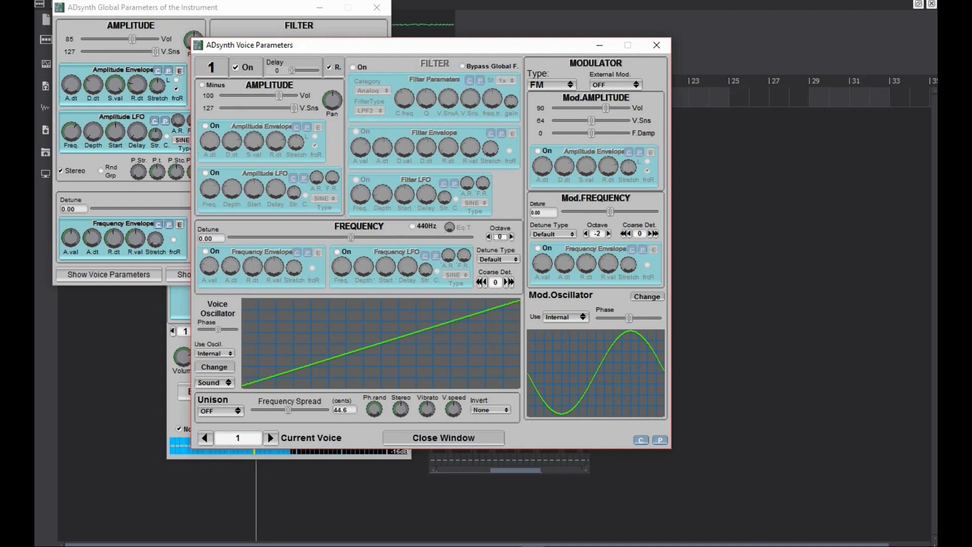
drag(589, 121, 596, 121)
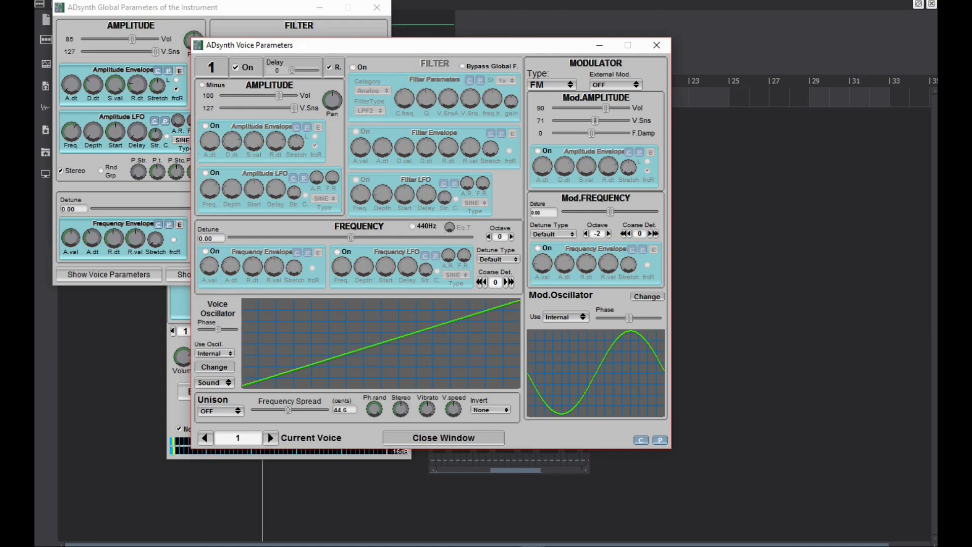
drag(595, 120, 573, 121)
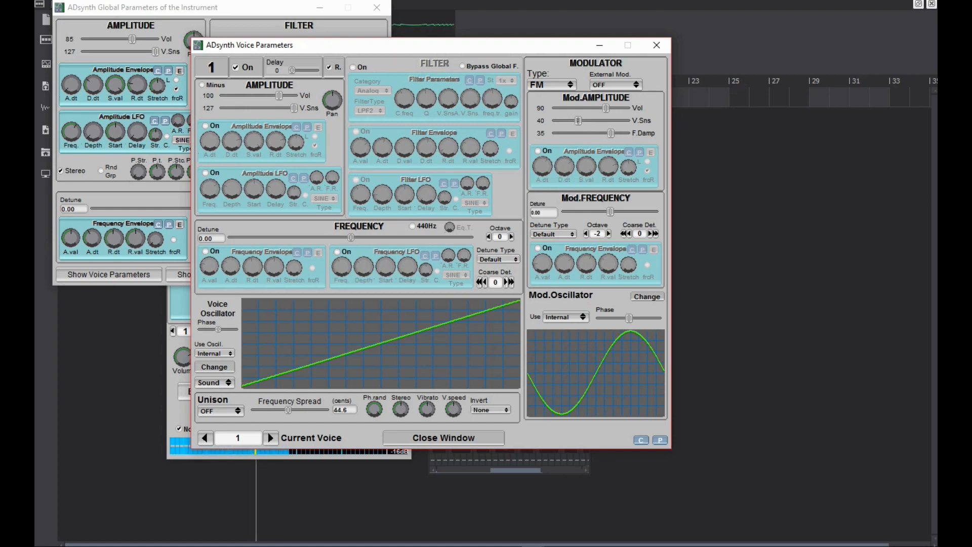
Set unison to size 4, spread 2.4 cents, then size 5, and close voice parameters.
click(219, 411)
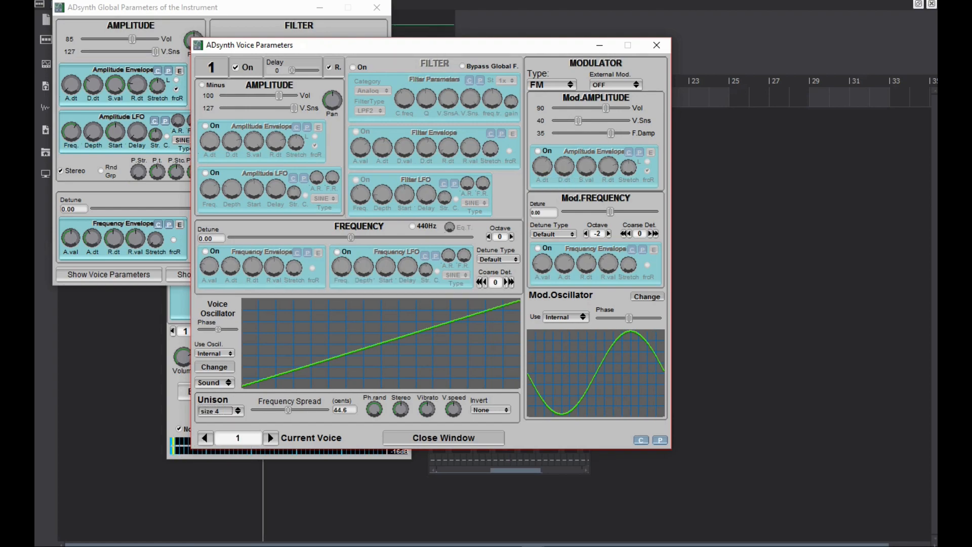
drag(310, 410, 270, 410)
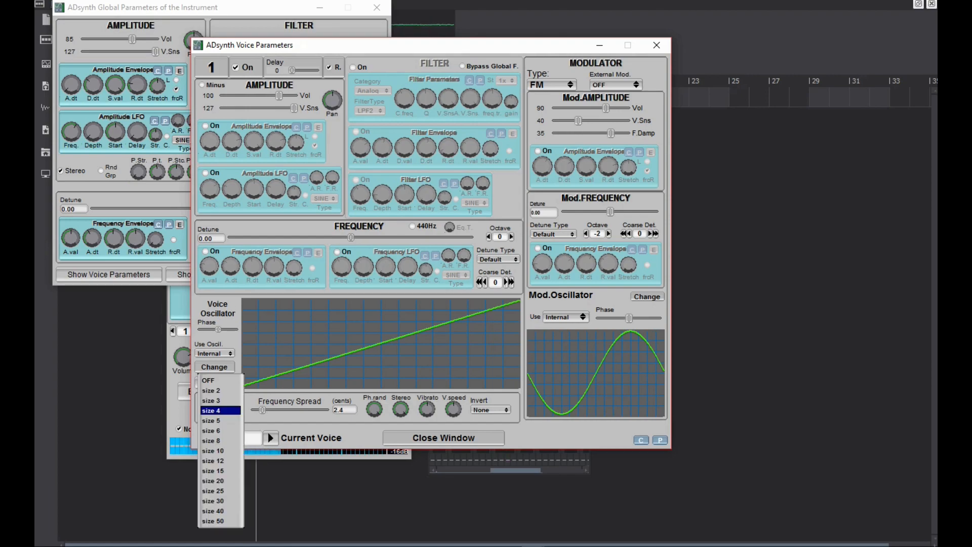
click(213, 421)
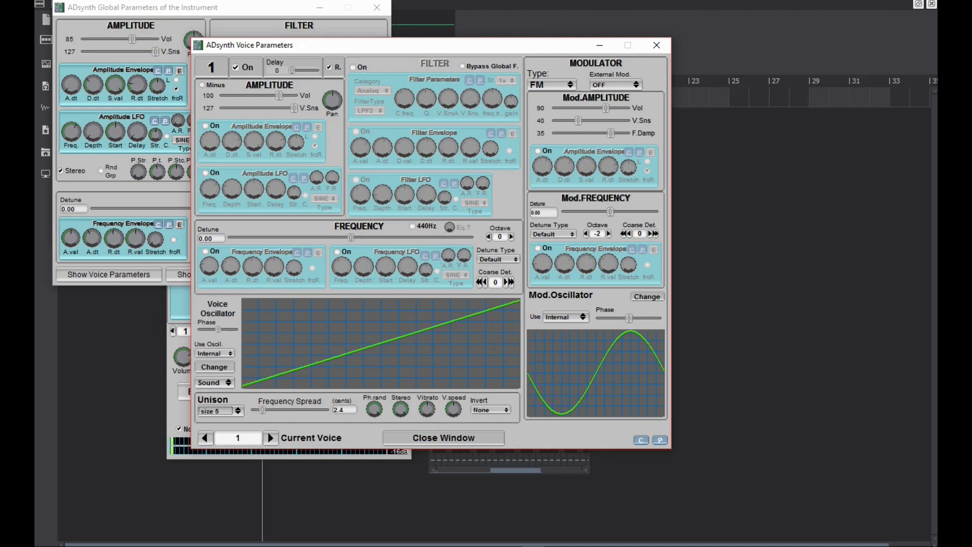
click(443, 437)
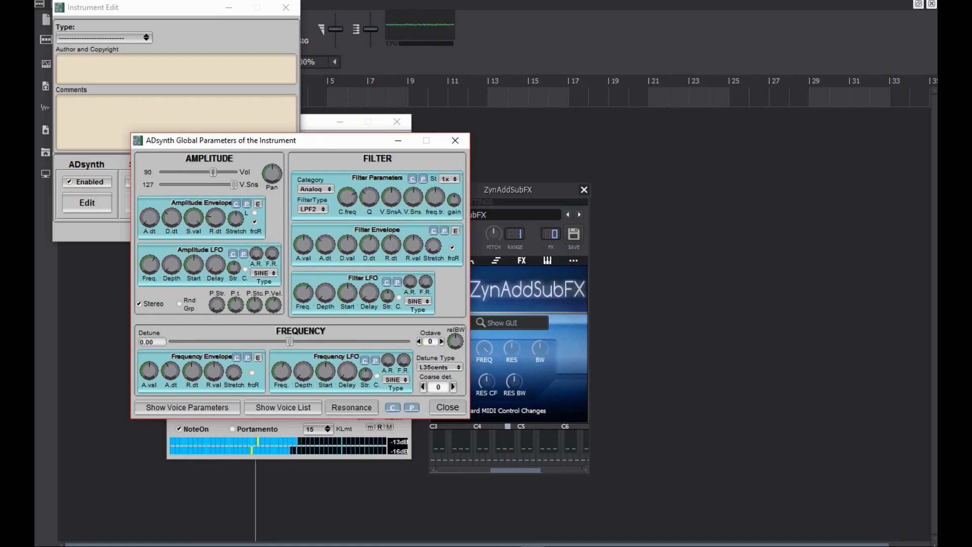
Reopen the first voice's parameters window and close it again.
click(187, 407)
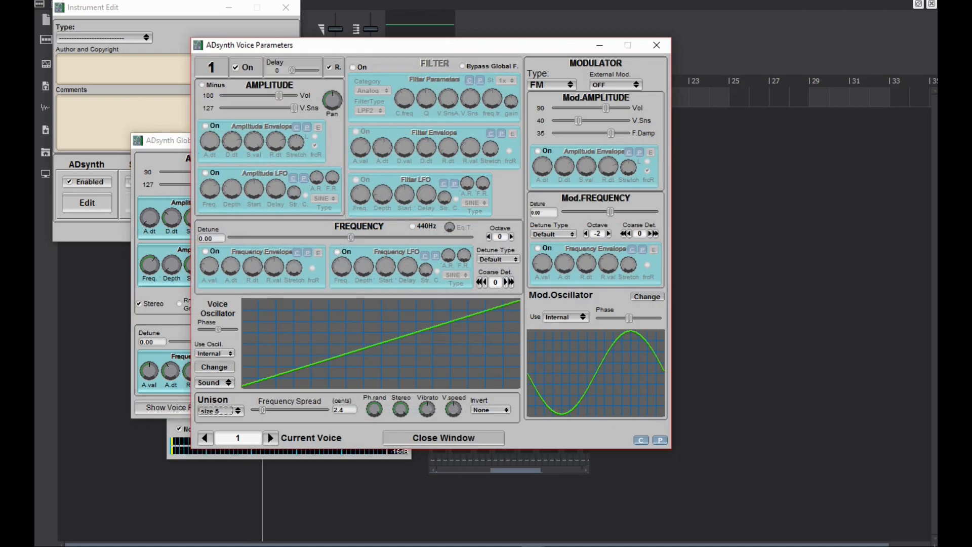
click(214, 367)
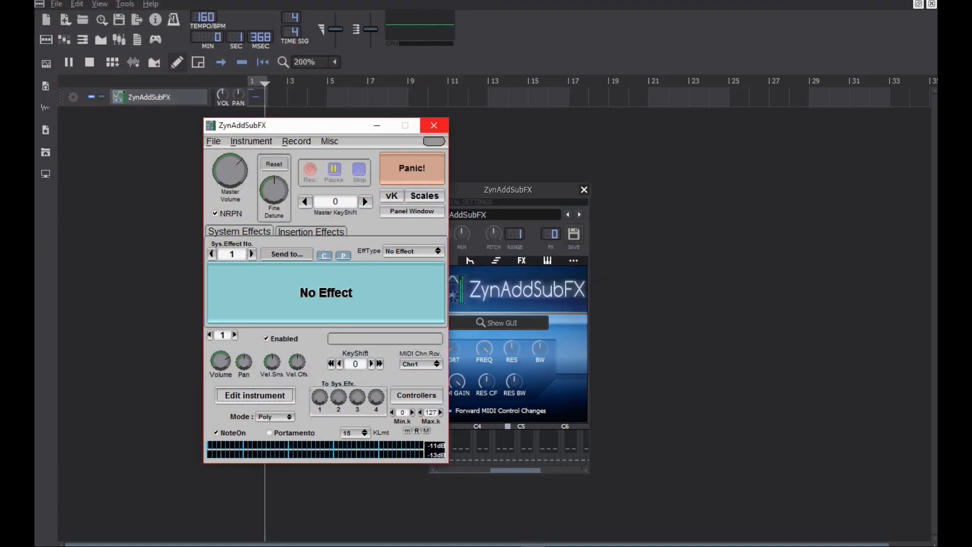
Close the ZynAddSubFX main window and lower the FM GAIN knob to 63.
click(434, 125)
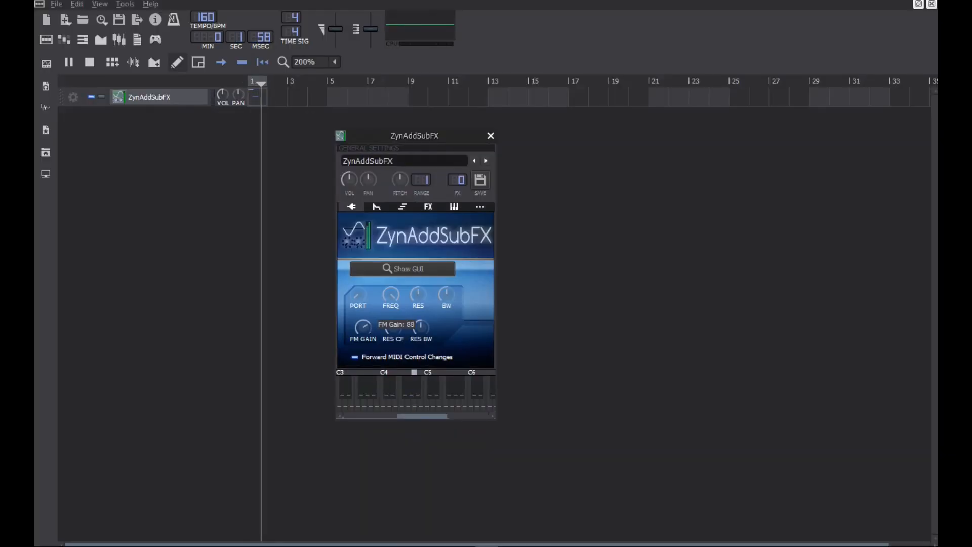
drag(362, 326, 363, 348)
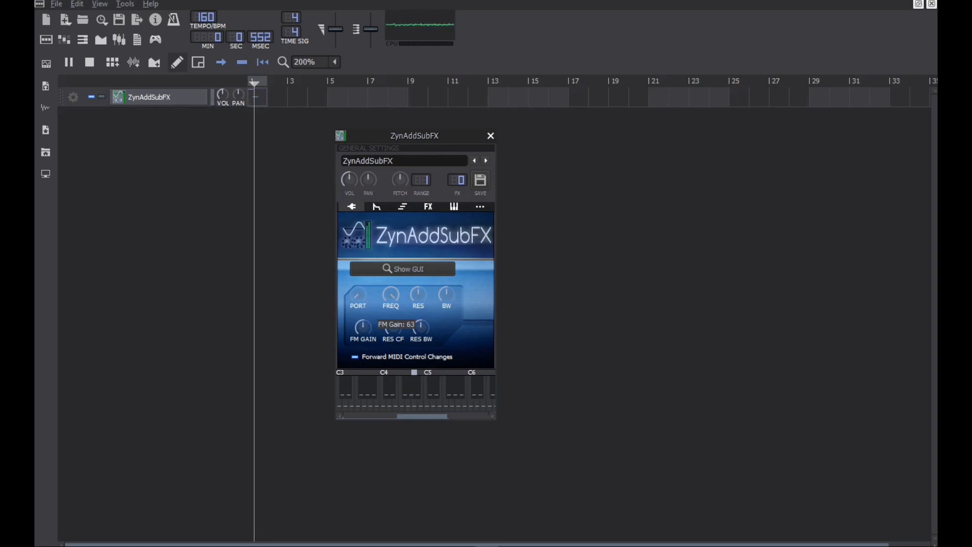
drag(362, 326, 361, 347)
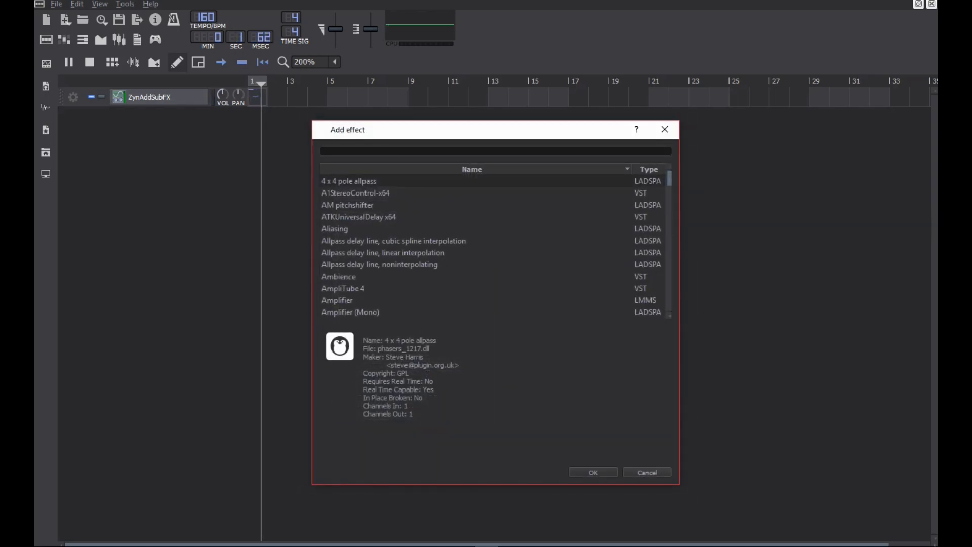
Search 'equa' and add the LMMS Equalizer to the effects chain.
text(equ)
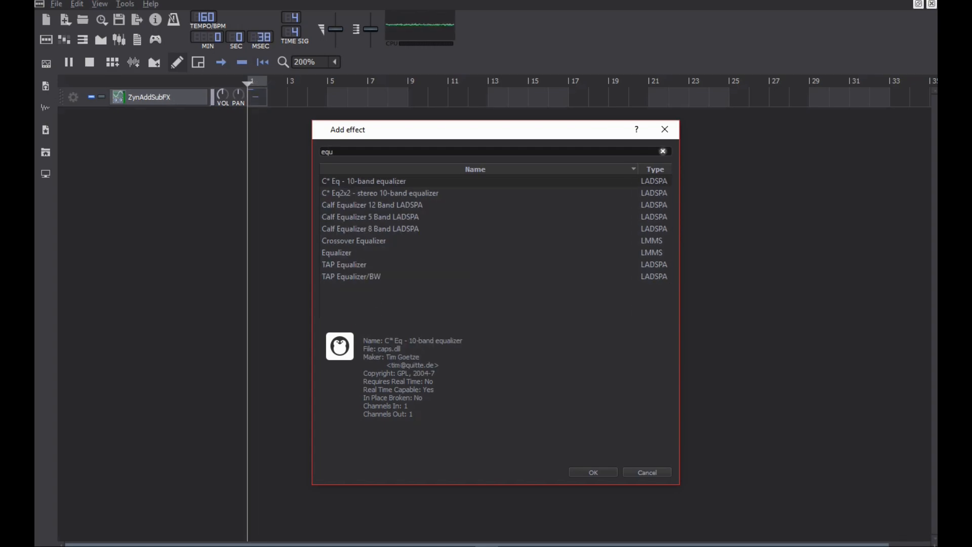
text(a)
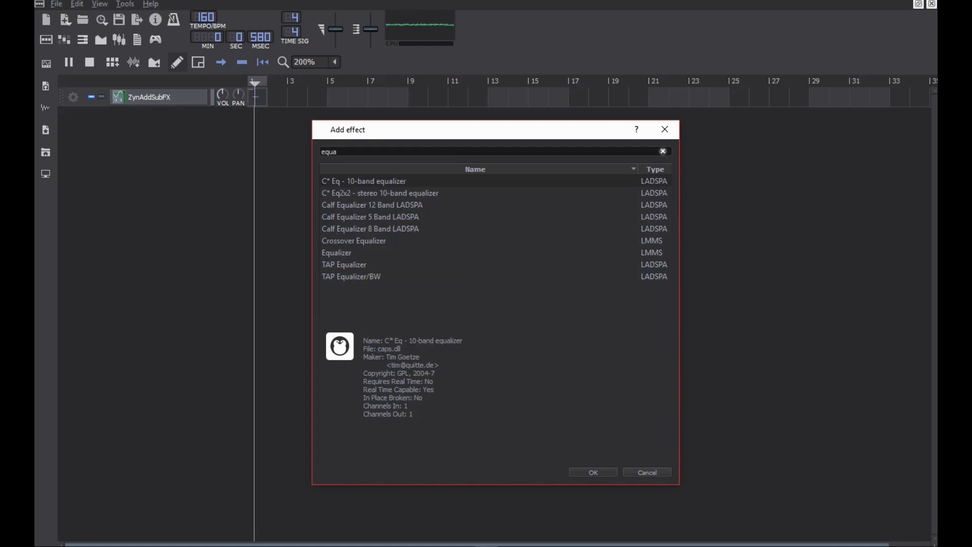
click(593, 472)
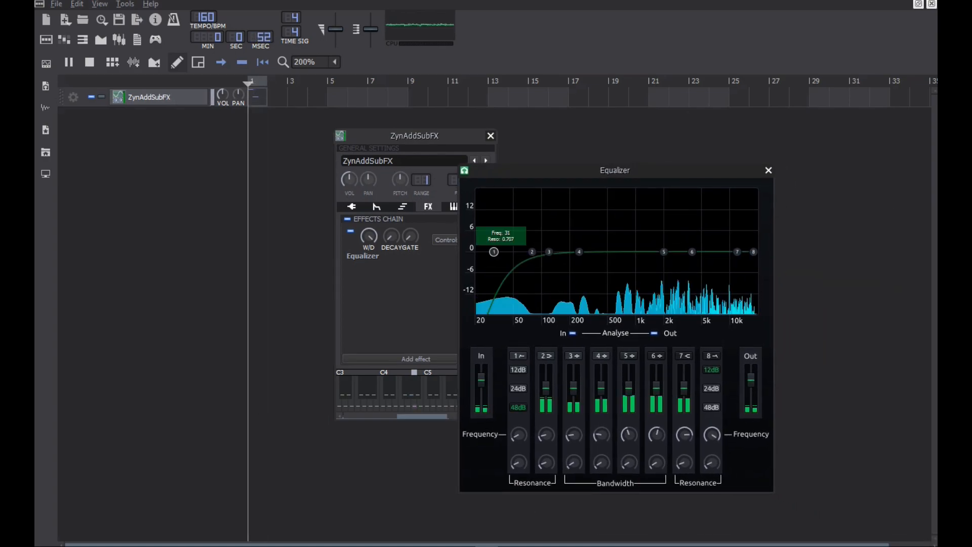
Set the EQ low cut to ~116 Hz, high cut near 18 kHz with softer resonance, then close it.
drag(494, 251, 518, 251)
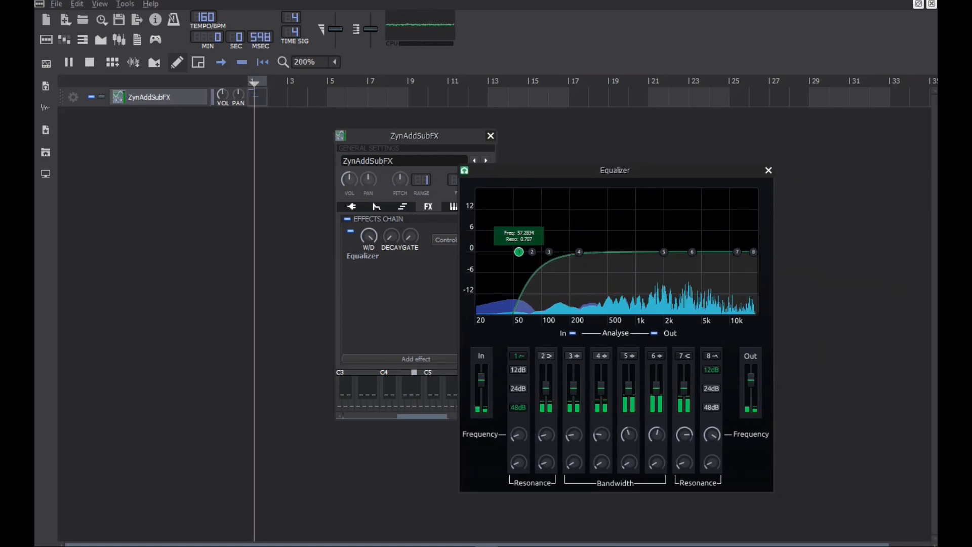
drag(519, 252, 548, 252)
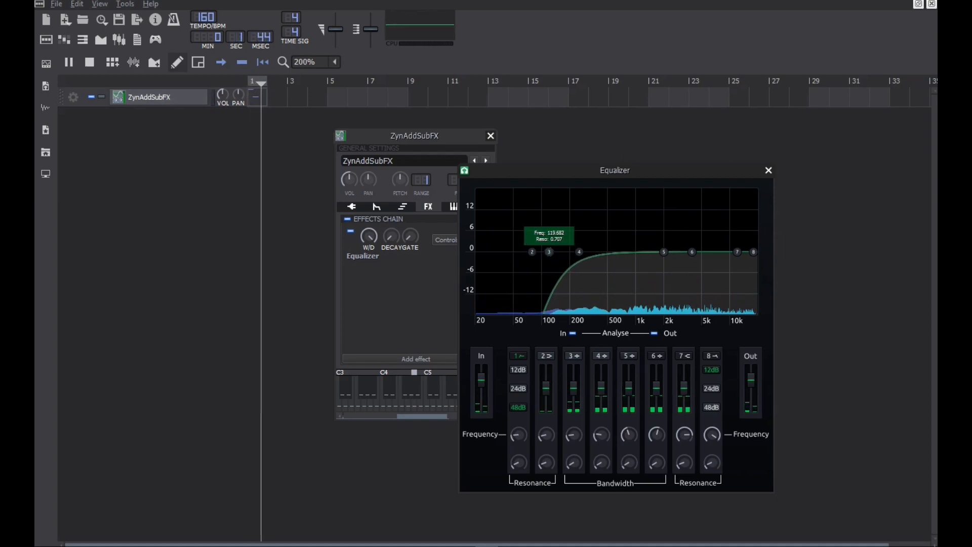
drag(549, 251, 552, 252)
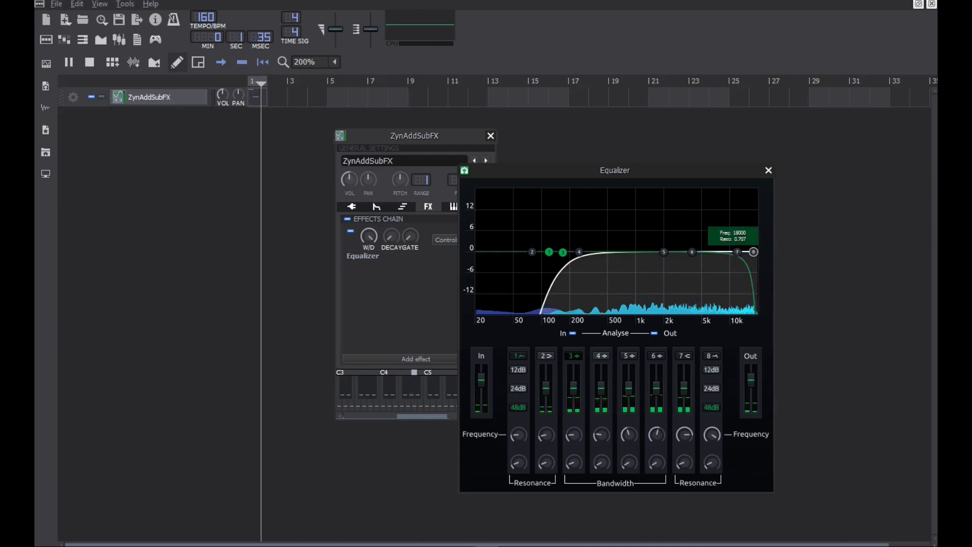
drag(753, 251, 739, 252)
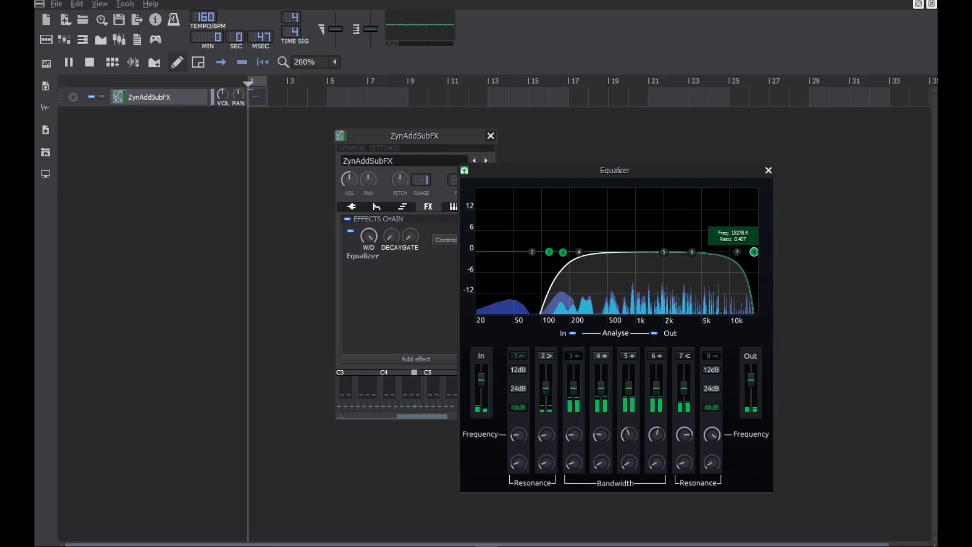
click(768, 170)
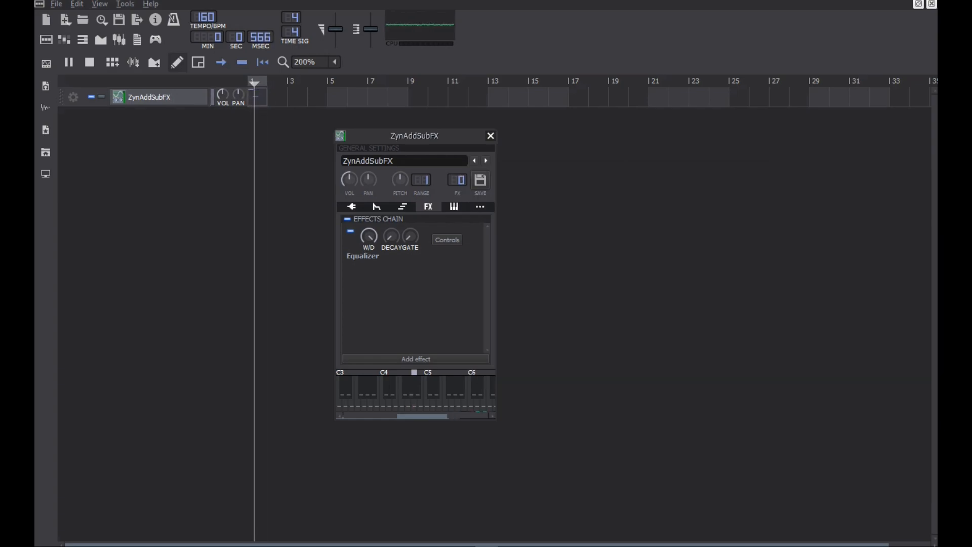
Add the OTT compressor after the Equalizer and close its plugin window.
click(415, 359)
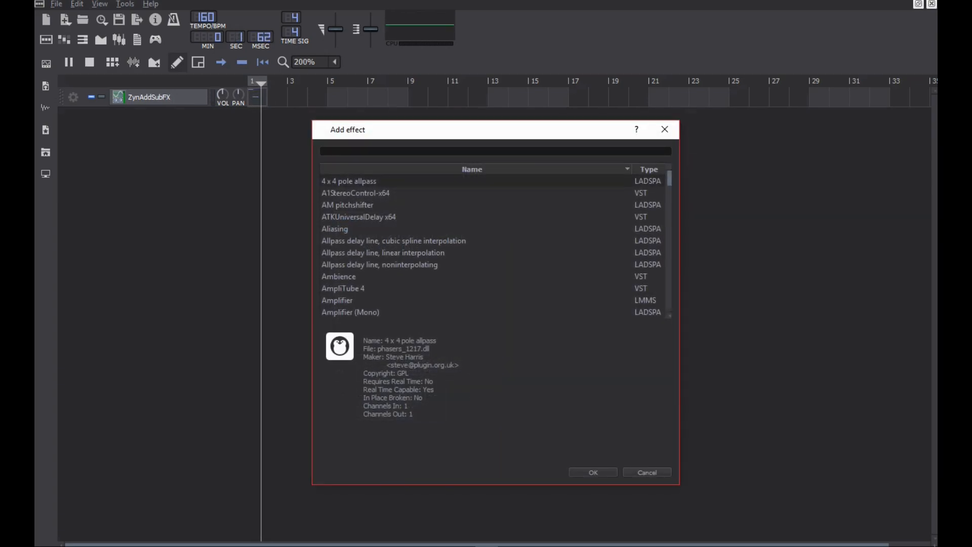
click(593, 471)
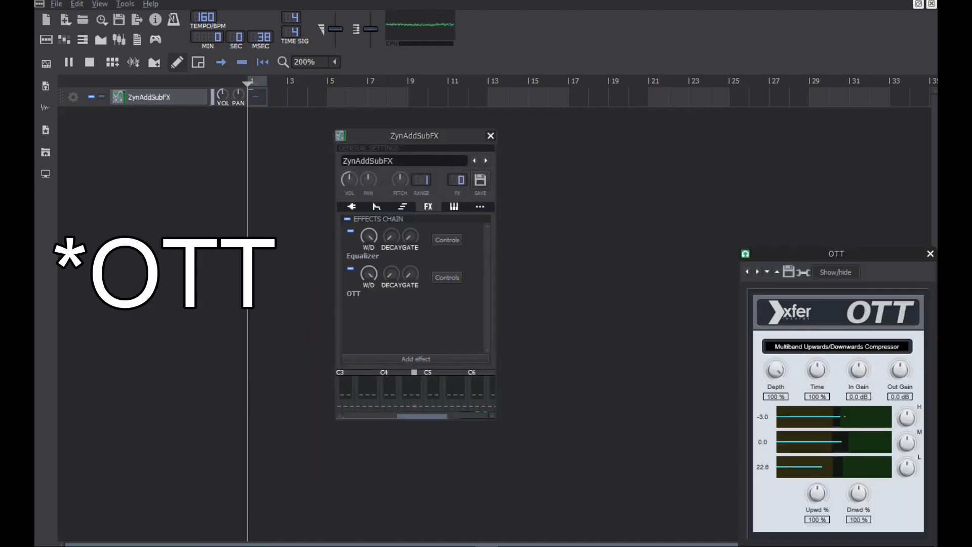
drag(835, 253, 695, 191)
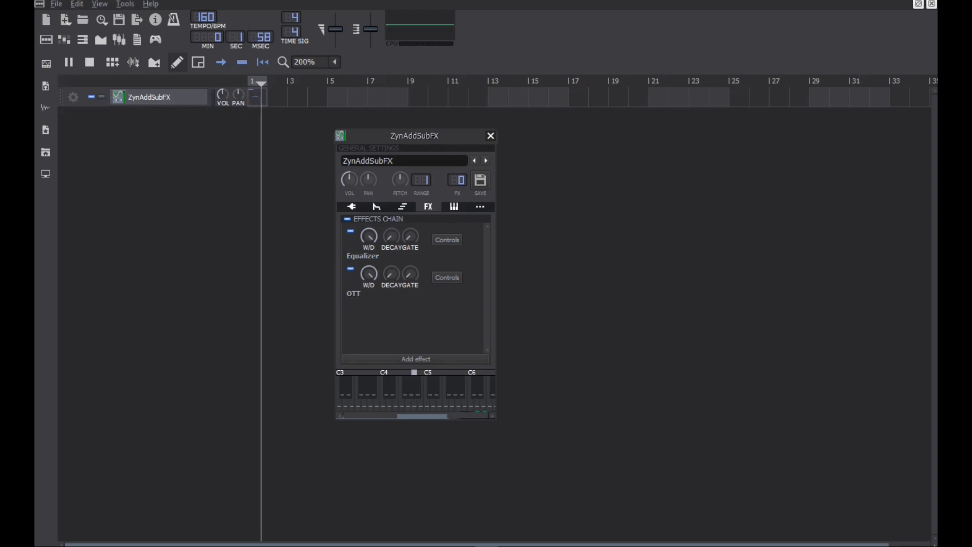
click(415, 358)
text(distortion)
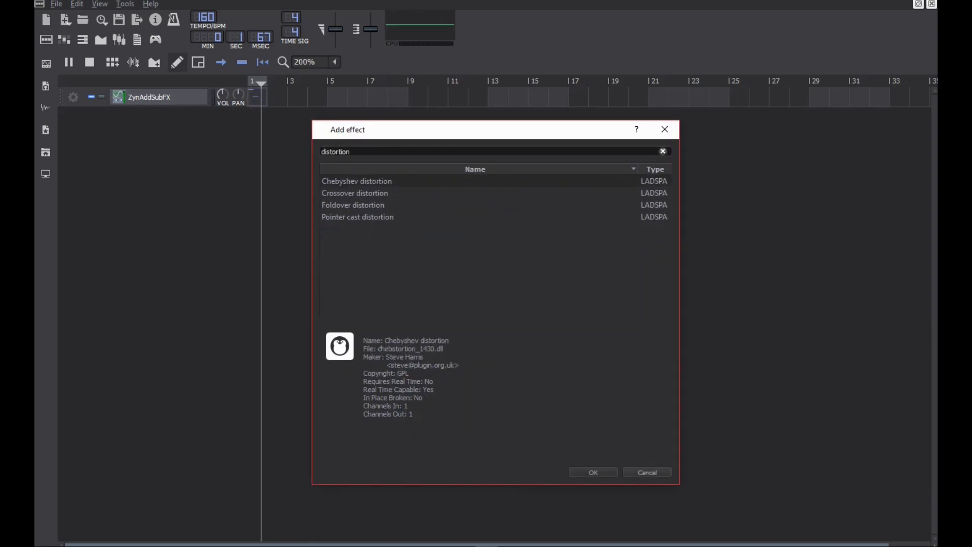
Add Crossover distortion from the results and reposition its settings window.
click(355, 193)
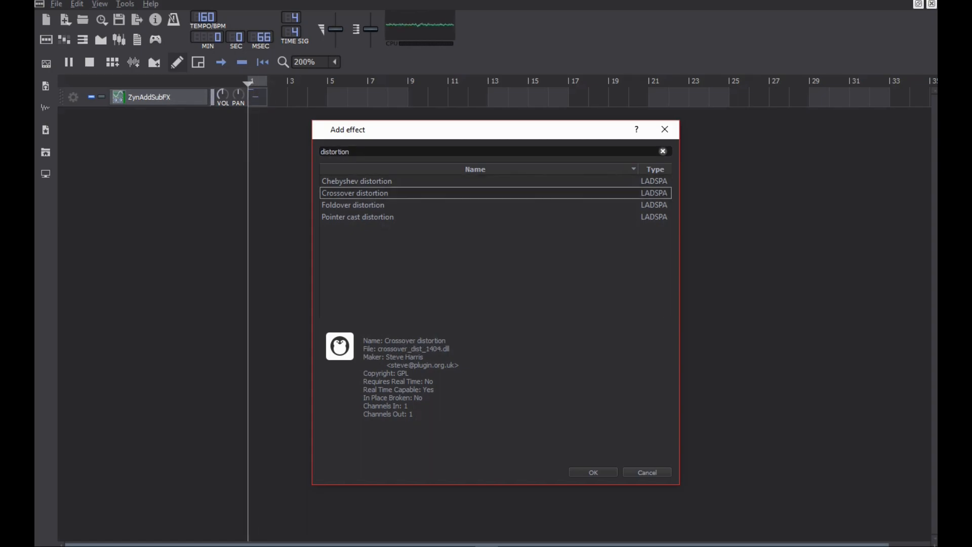
click(592, 472)
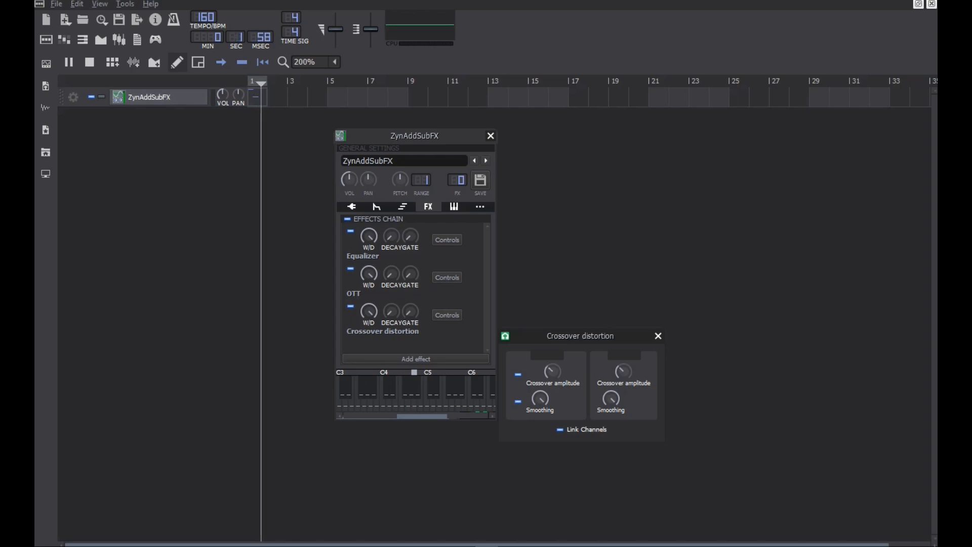
drag(623, 370, 623, 378)
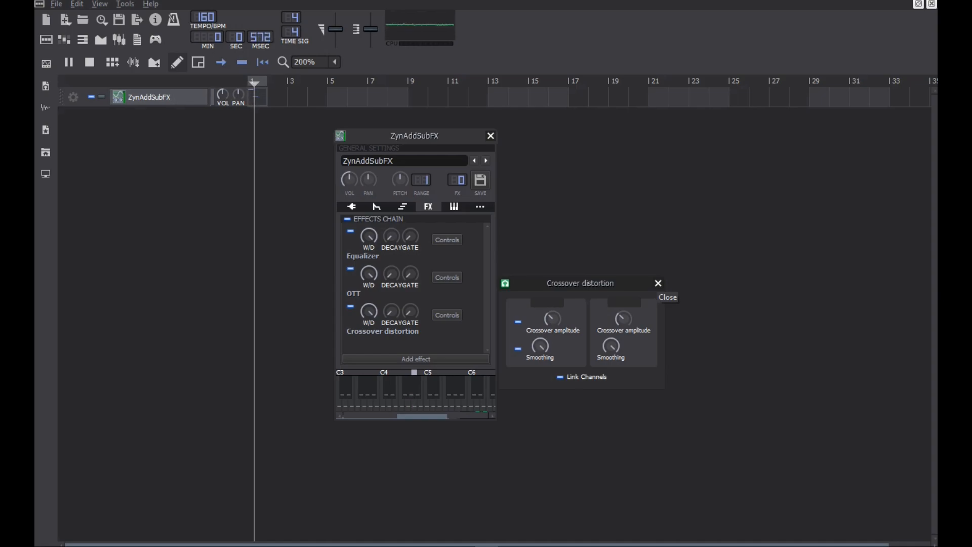
Close the Crossover distortion settings and bring up the add-effect list.
click(658, 283)
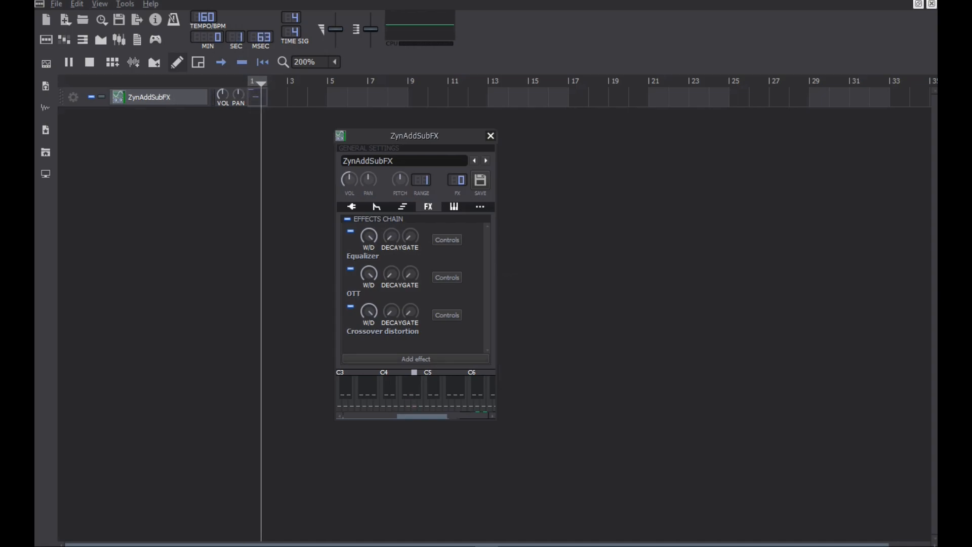
click(415, 359)
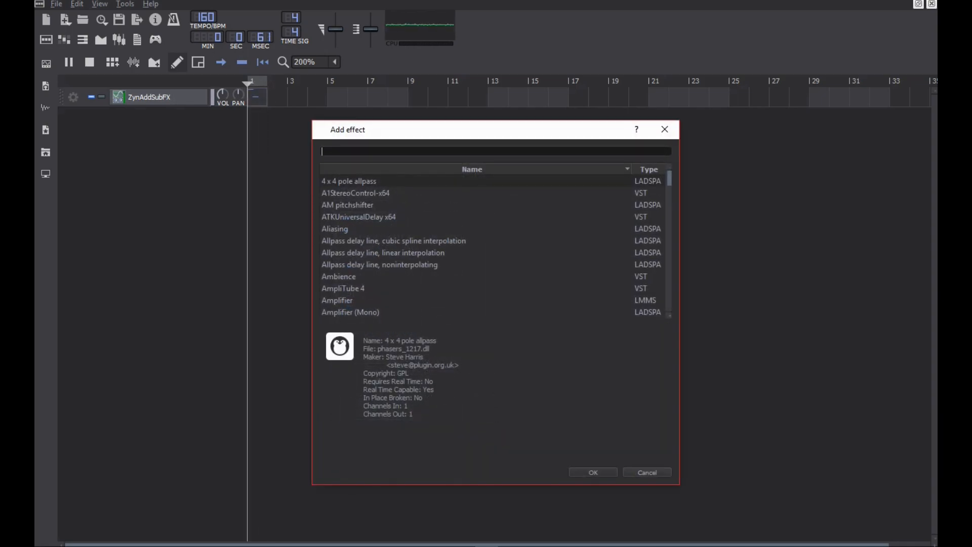
Add C* AutoWah and set f to about 186, Q to 0.4, depth about 0.67.
text(wah)
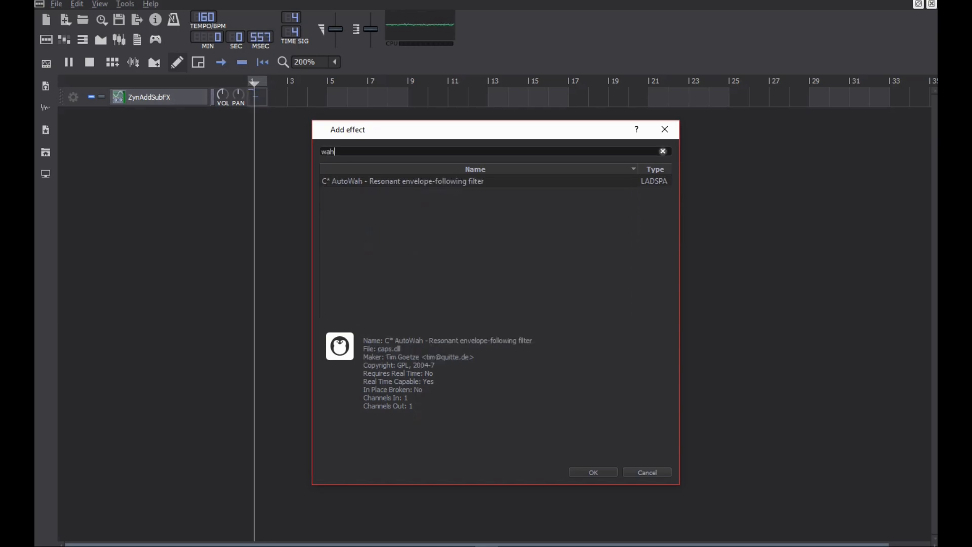
click(592, 472)
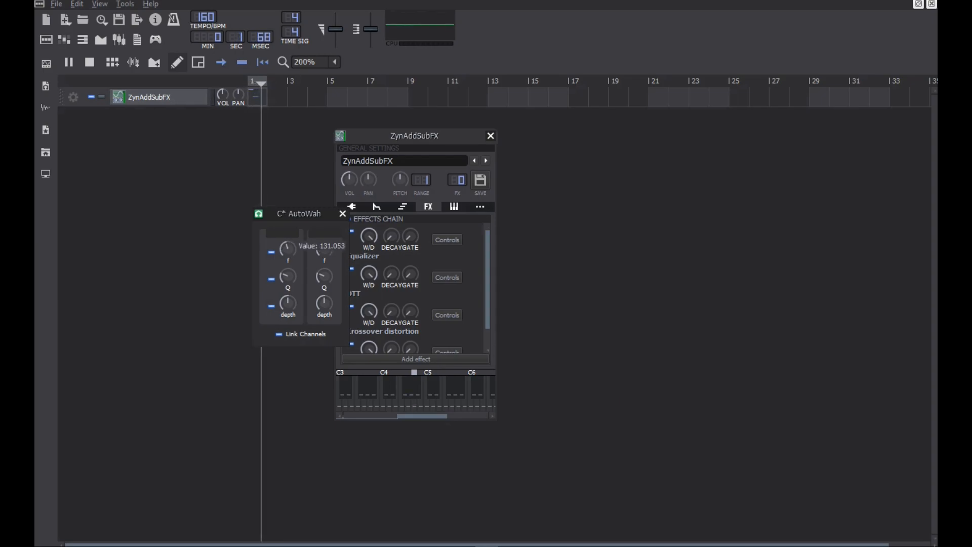
drag(287, 248, 288, 236)
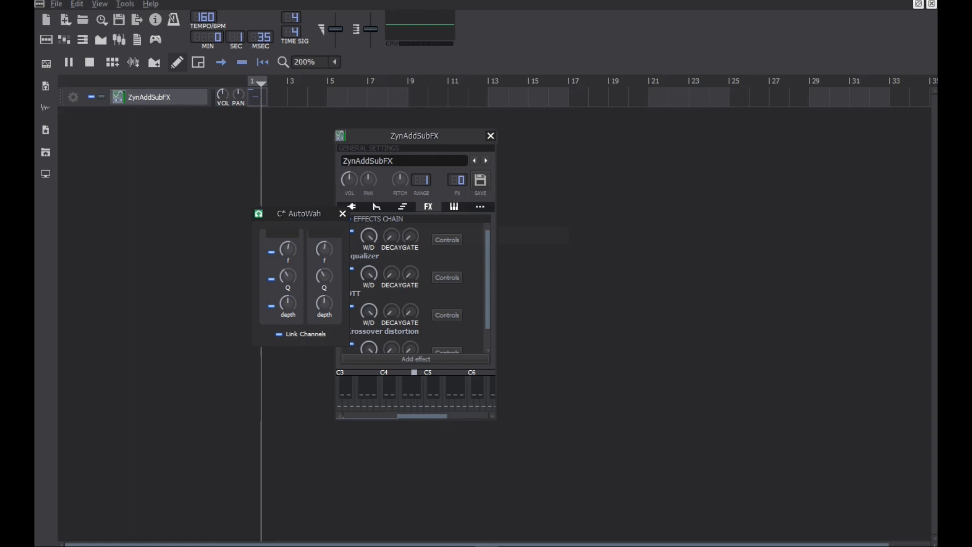
double_click(288, 276)
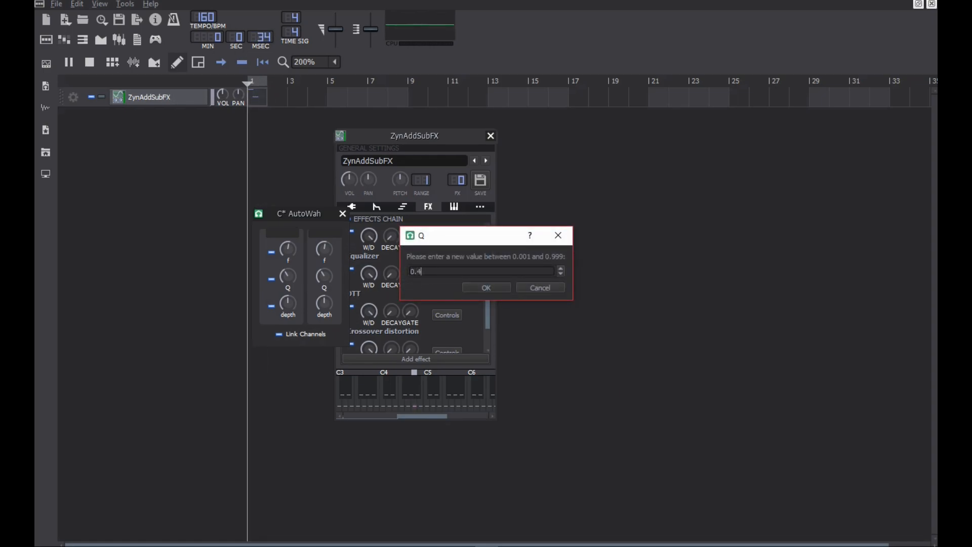
click(486, 287)
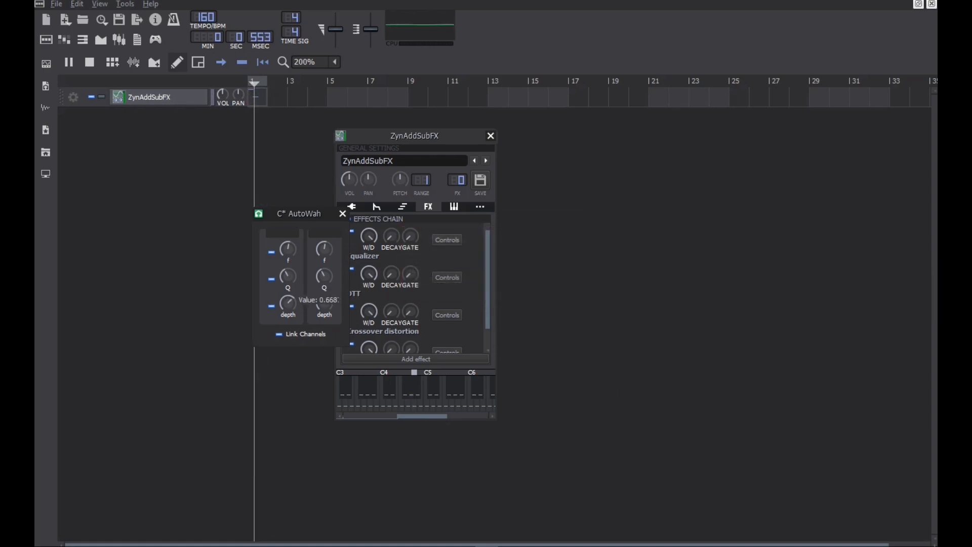
drag(287, 248, 287, 245)
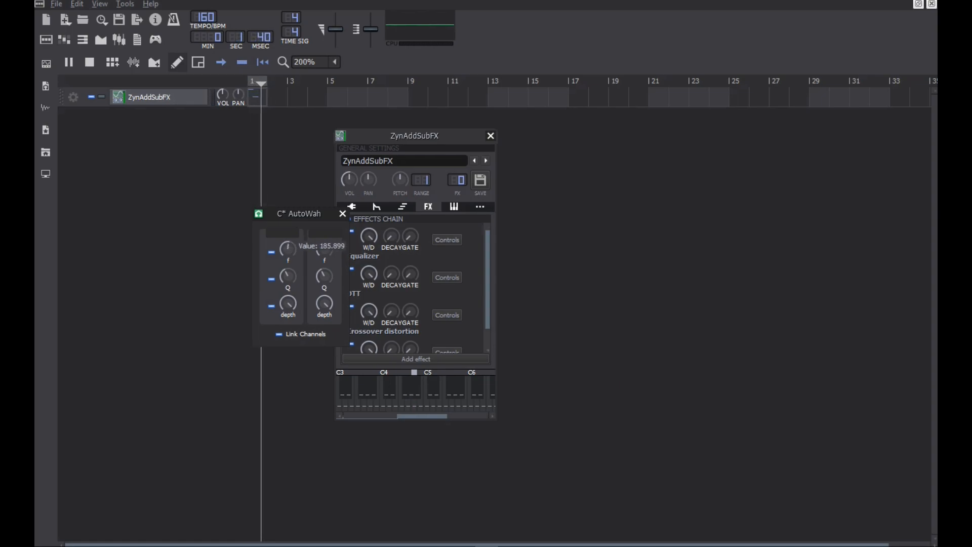
drag(287, 248, 287, 223)
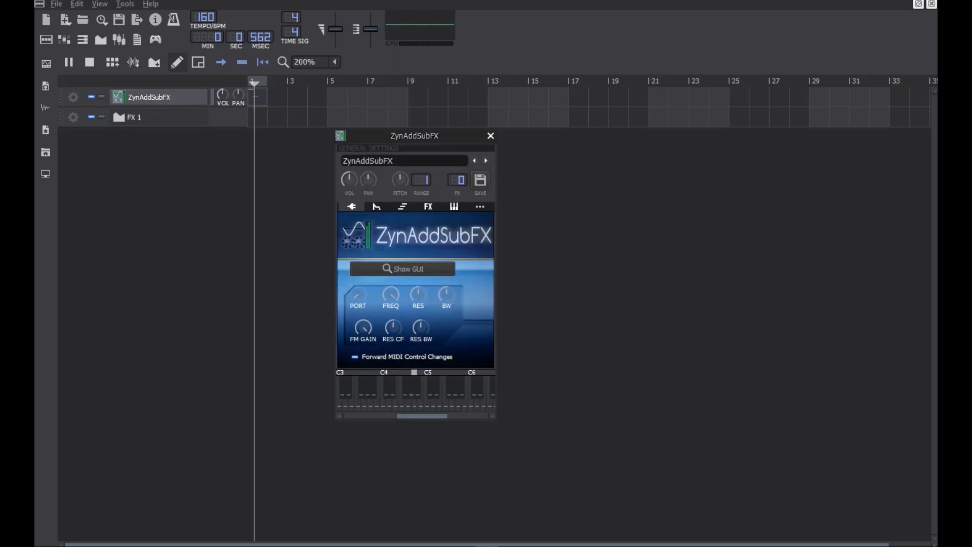
Create a one-bar FX 1 clip for AutoWah f and draw a sweeping curve.
click(428, 207)
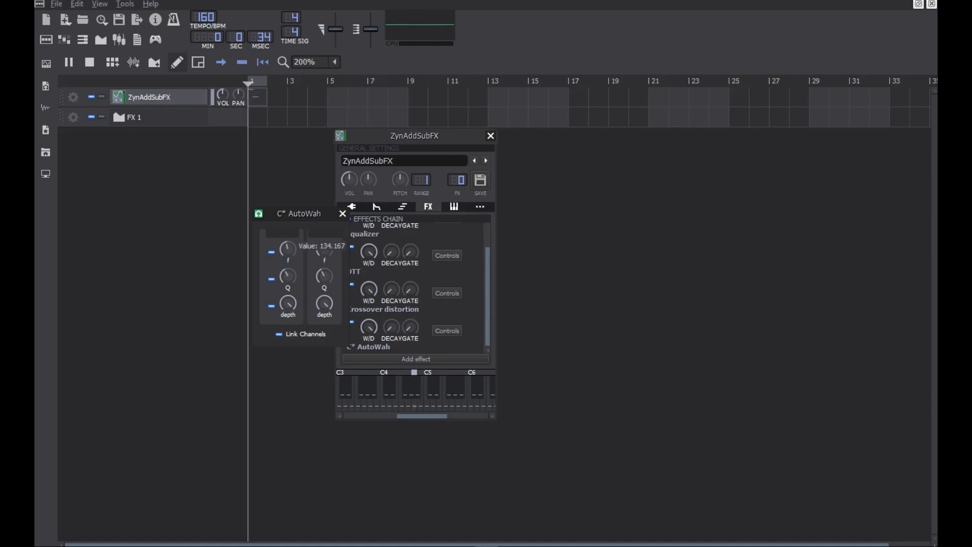
double_click(288, 249)
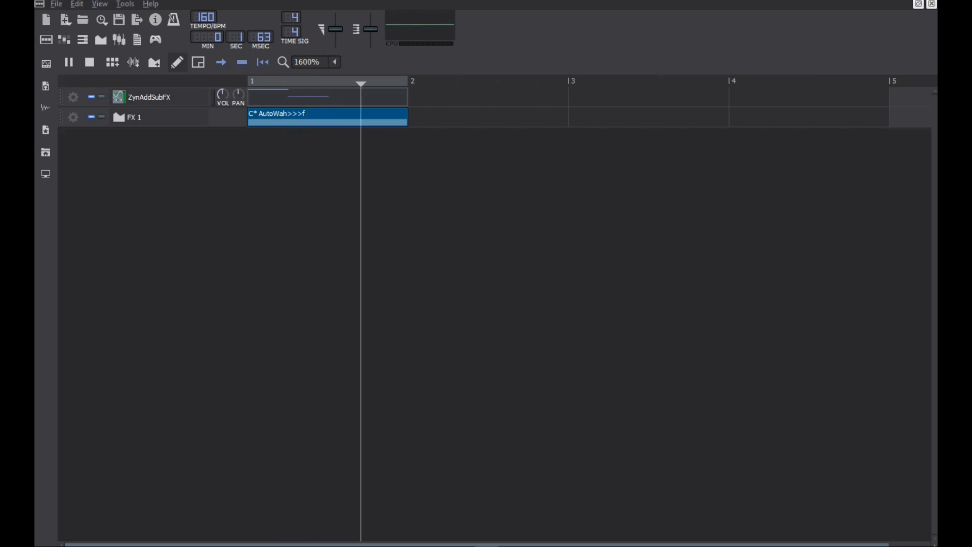
double_click(327, 114)
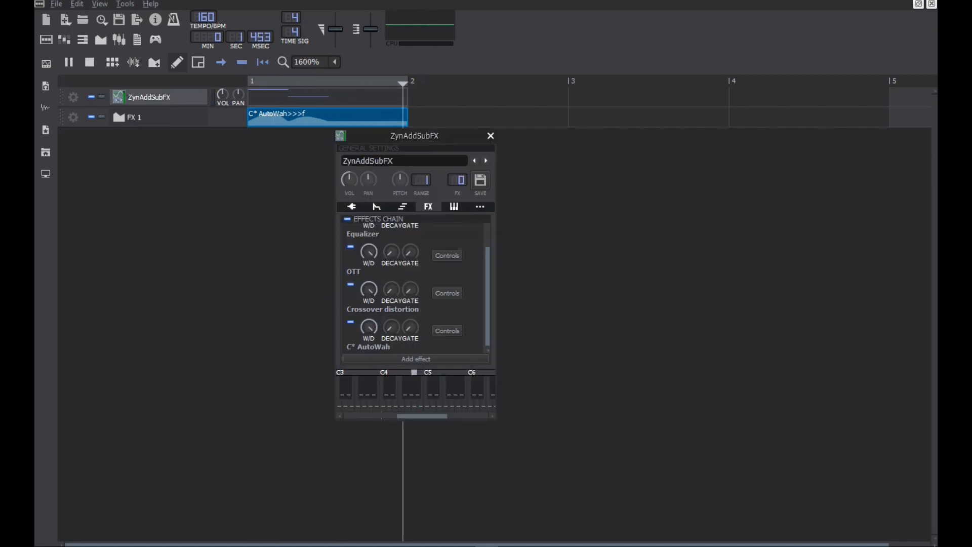
click(415, 359)
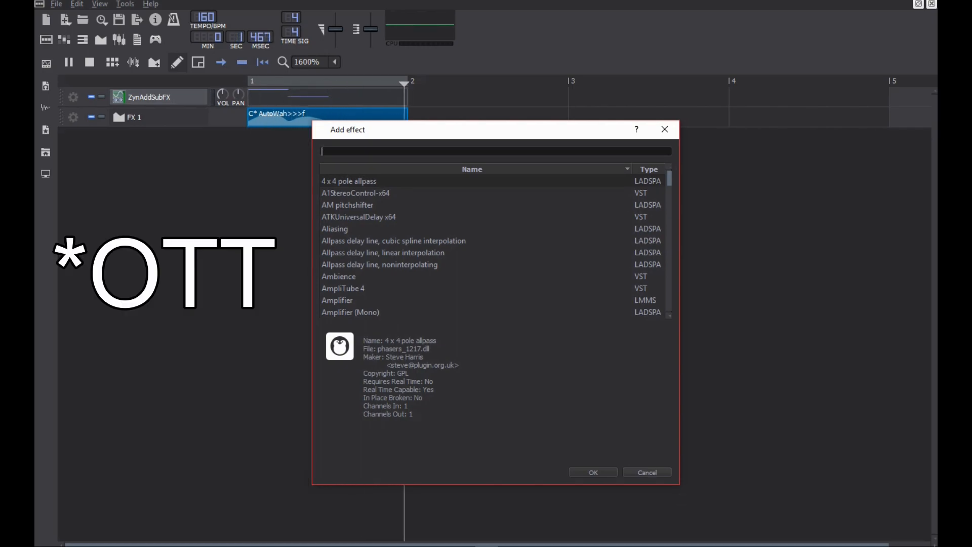
Add a second OTT after AutoWah and search the effect list for 'dual'.
click(593, 472)
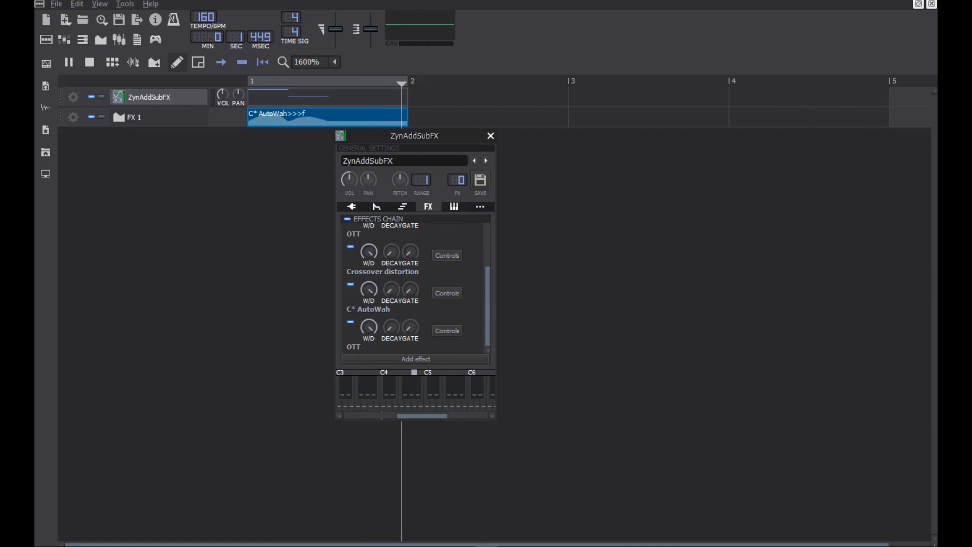
click(415, 359)
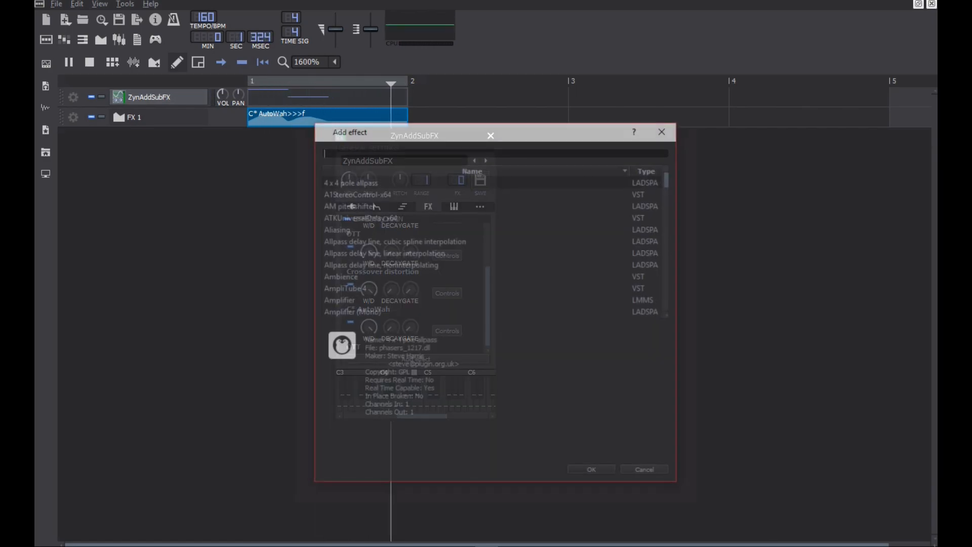
text(dual)
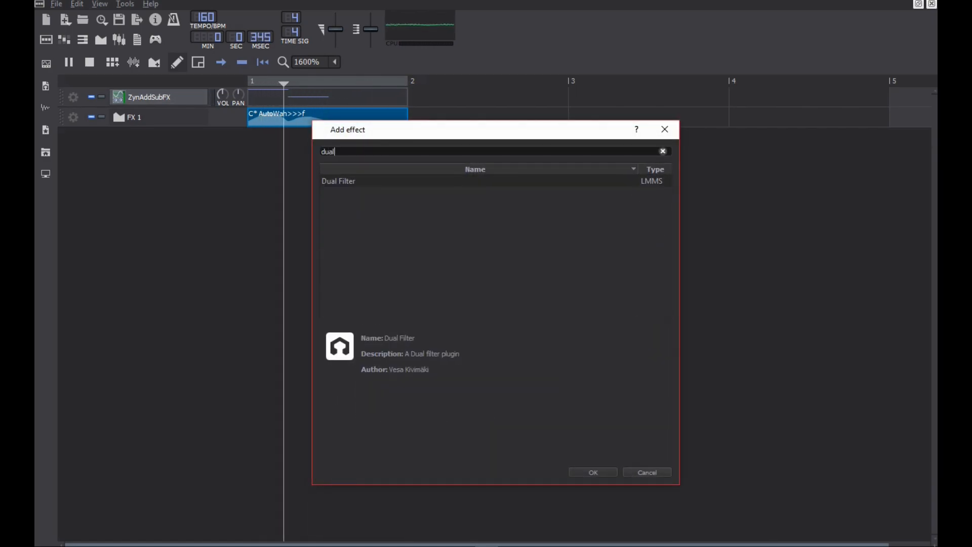
Add Dual Filter and link its Cutoff 1 frequency to a new FX 2 automation track.
click(593, 471)
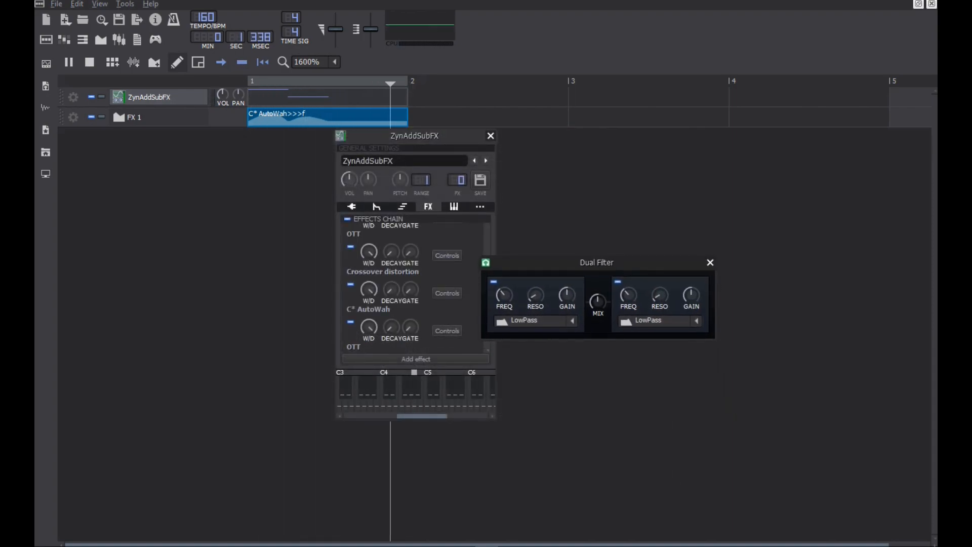
click(490, 136)
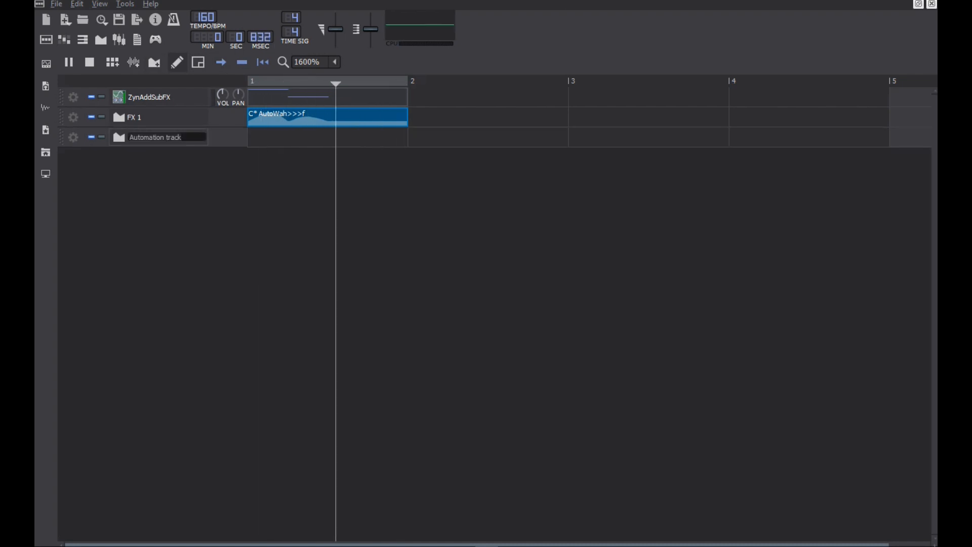
click(147, 97)
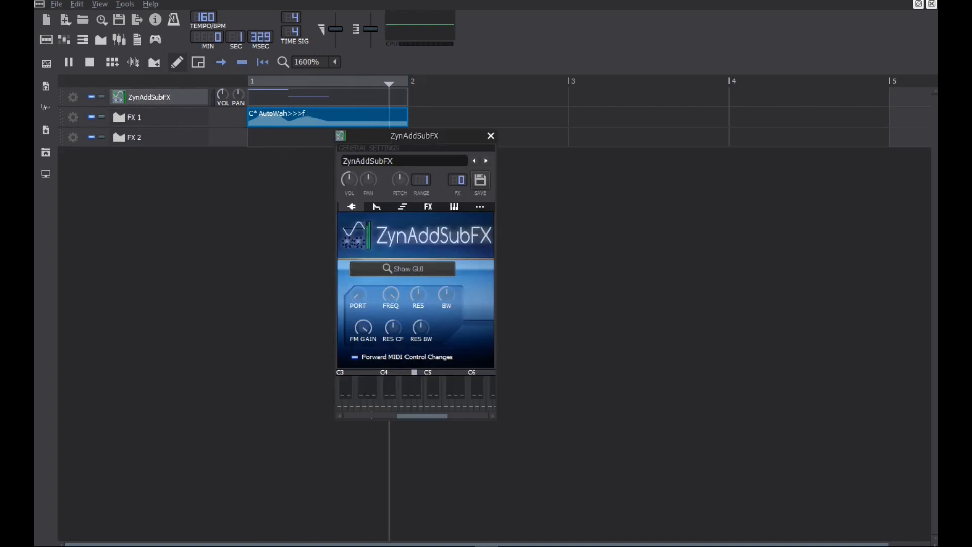
click(428, 207)
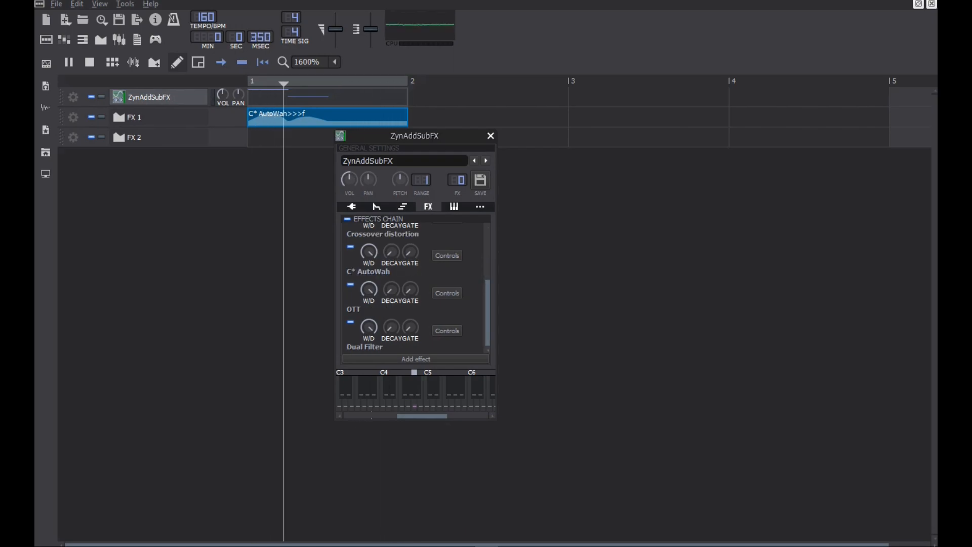
click(446, 330)
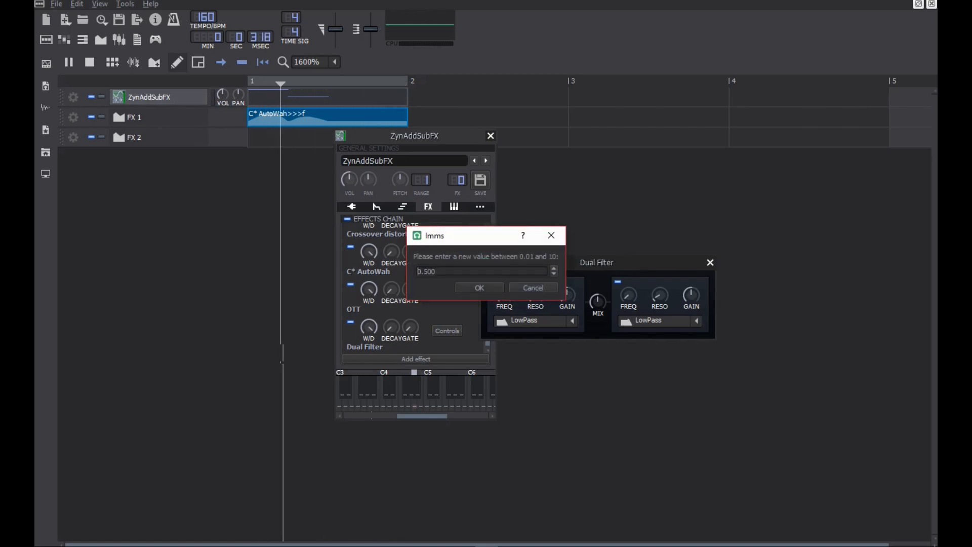
text(2)
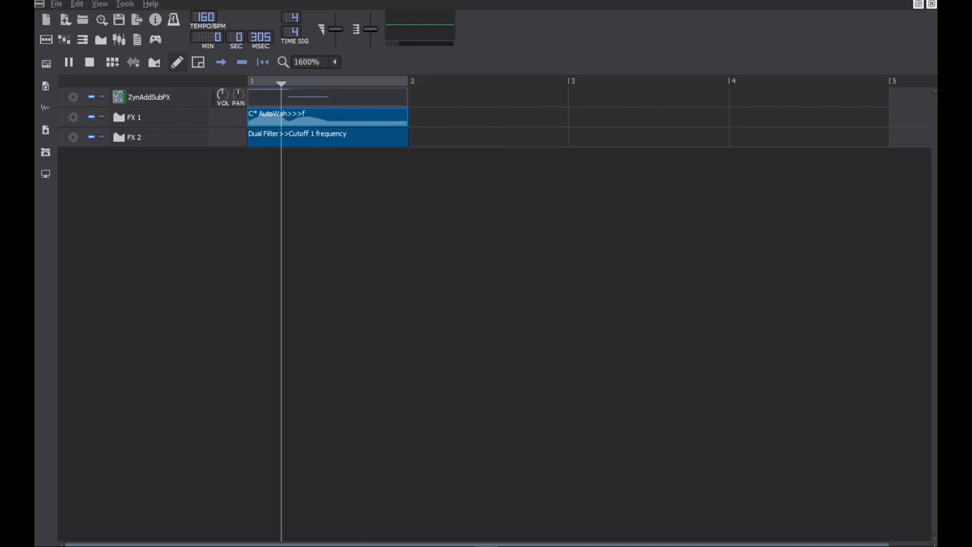
Draw a two-peak cutoff sweep in the FX 2 clip, then add an FX 3 track.
double_click(317, 135)
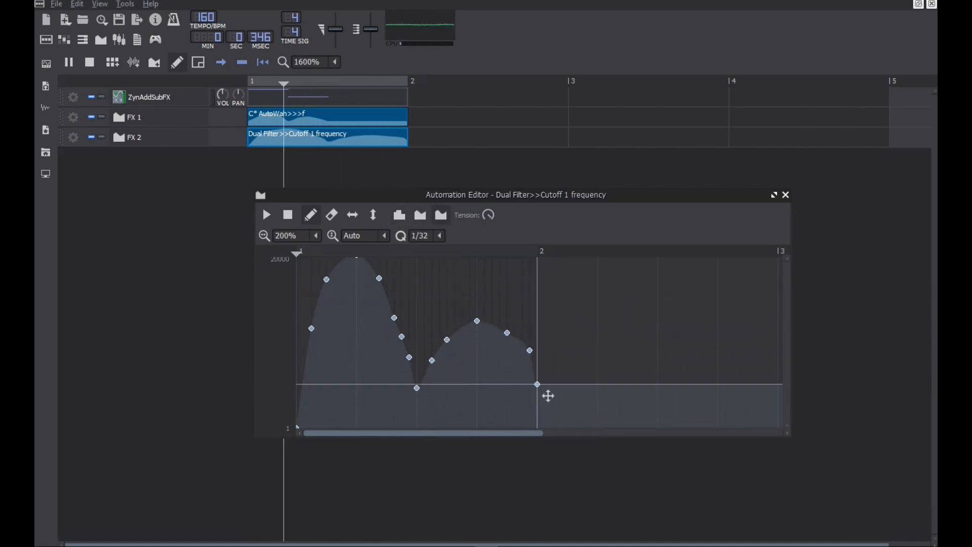
click(785, 194)
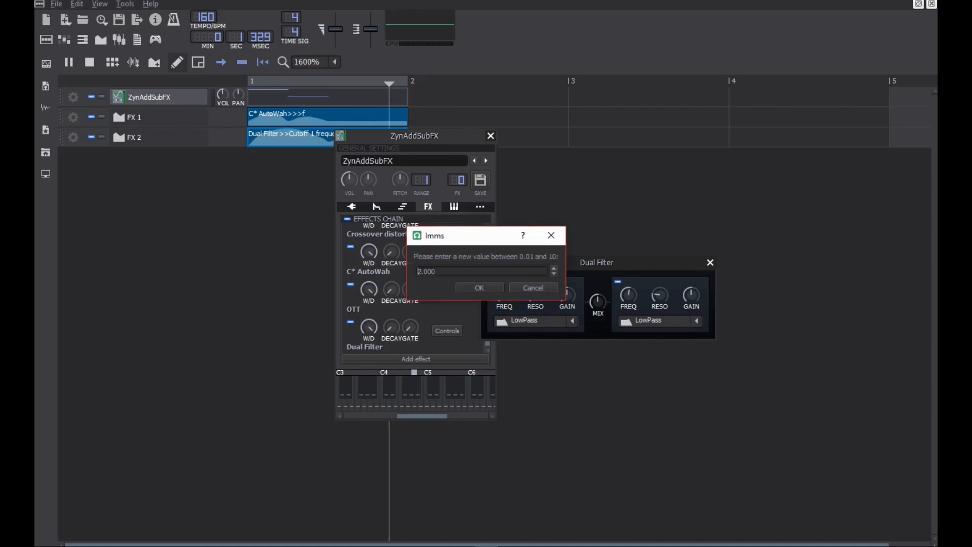
click(479, 287)
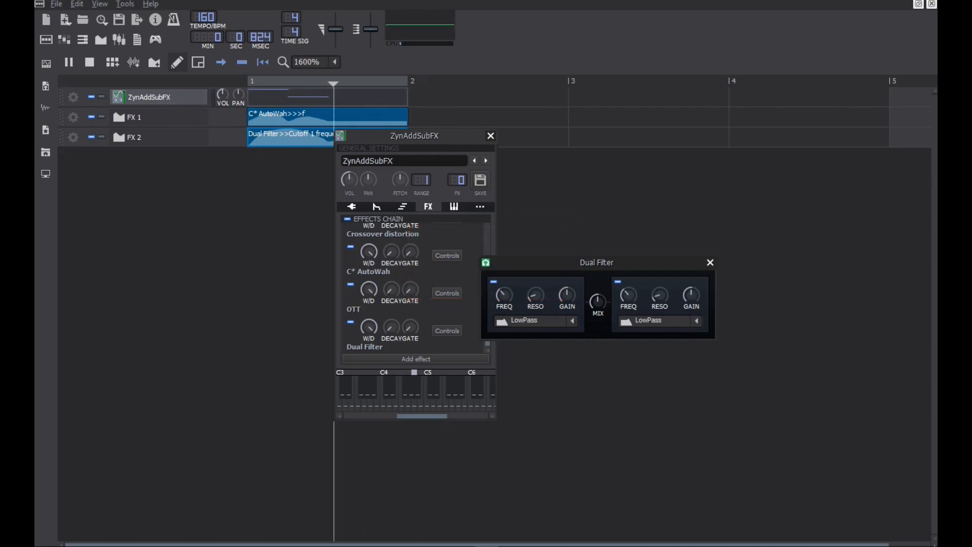
click(709, 262)
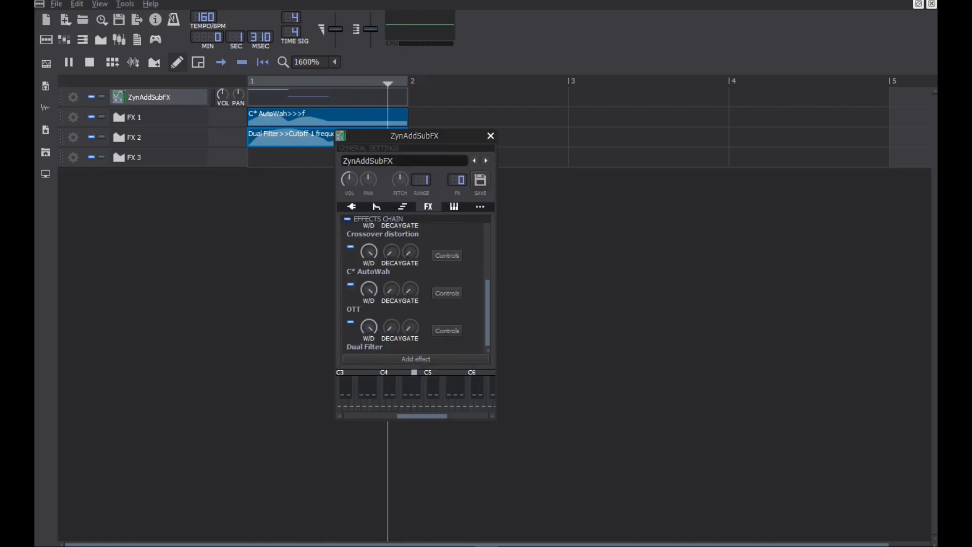
Link Dual Filter Q/Resonance 1 to FX 3 and draw two low bumps.
click(447, 331)
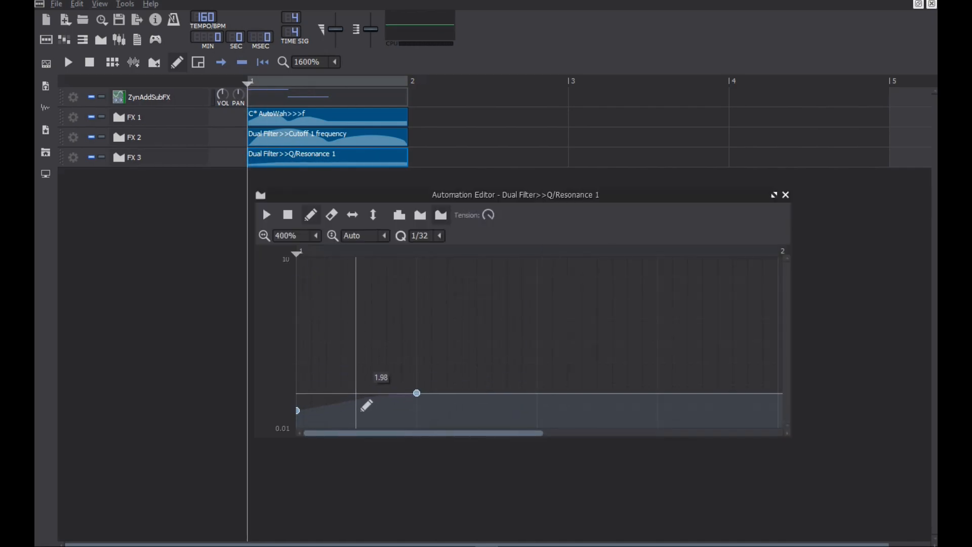
click(297, 137)
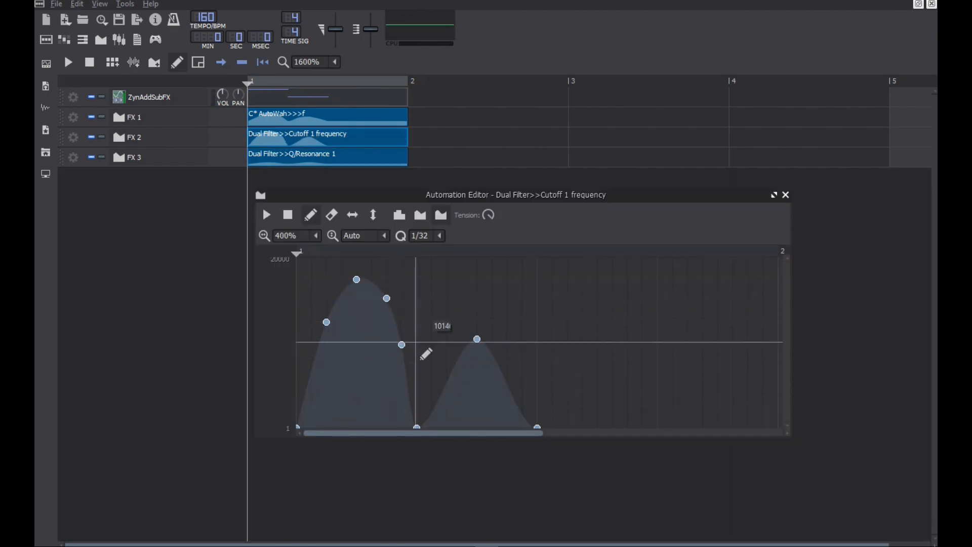
click(785, 195)
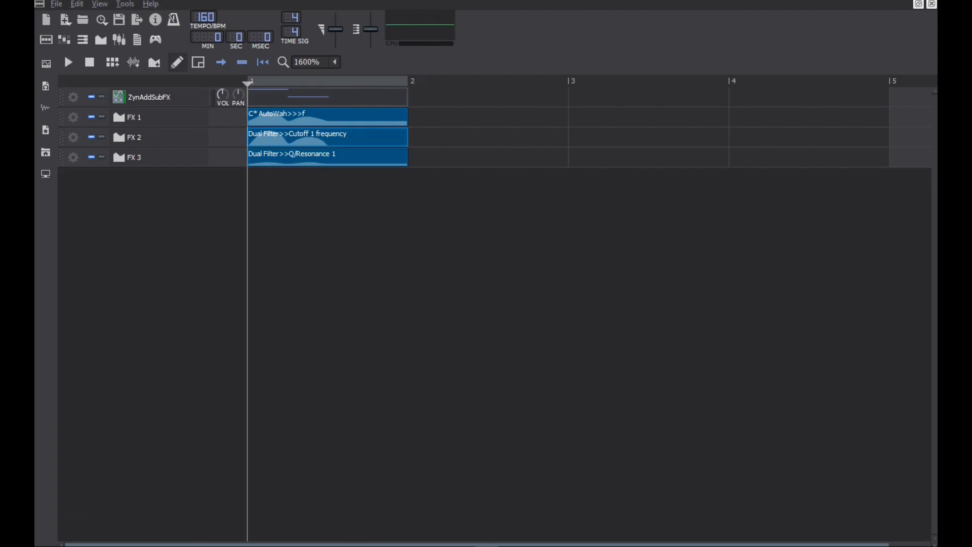
click(69, 63)
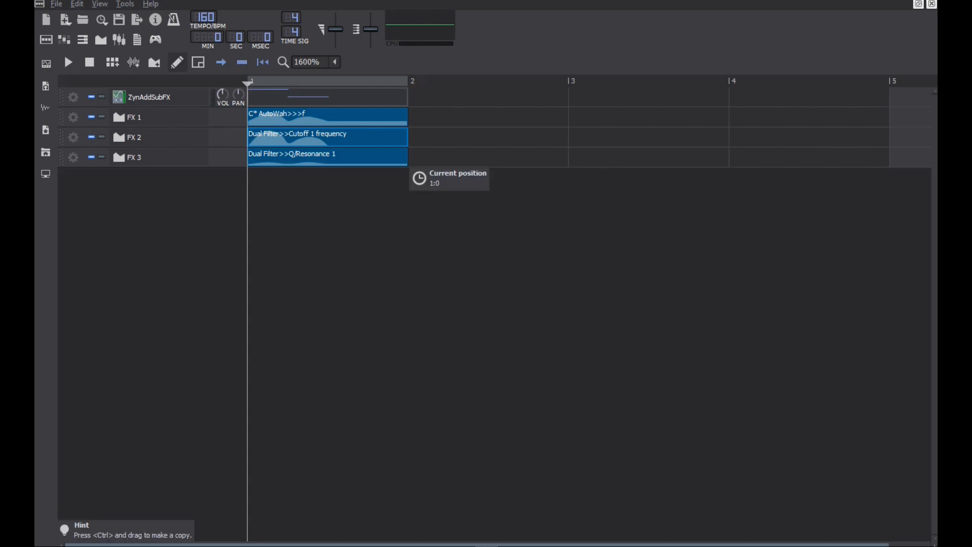
double_click(310, 154)
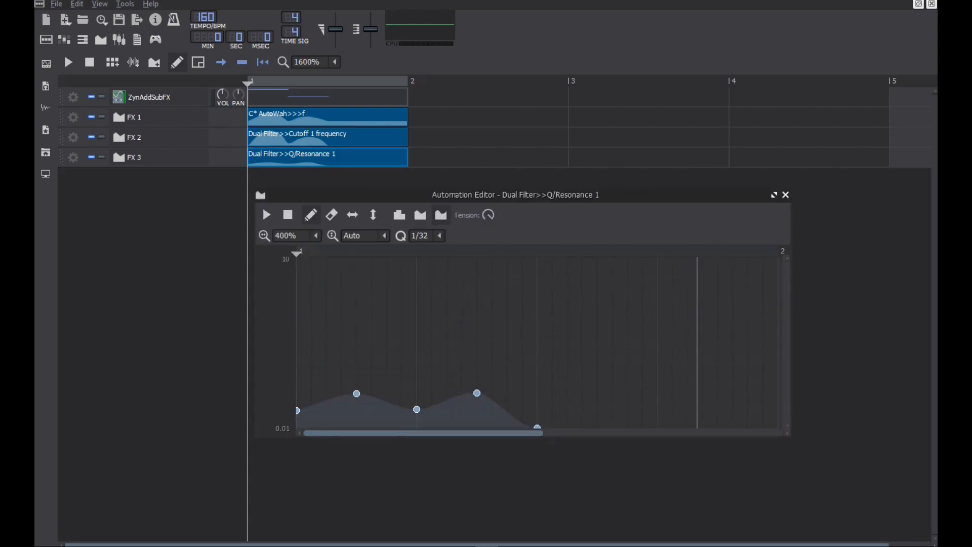
Drop the AutoWah f curve's final point to minimum, then play the song.
click(69, 62)
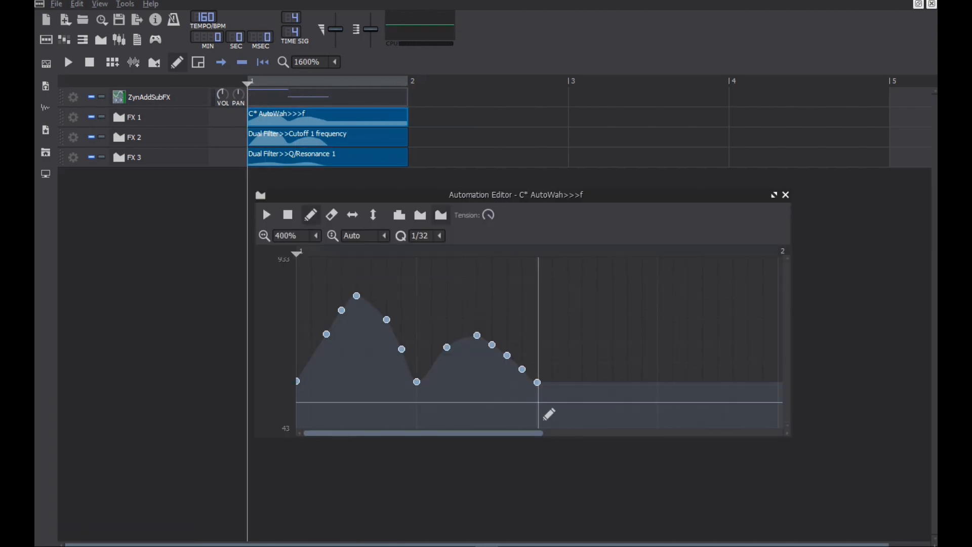
drag(536, 382, 536, 426)
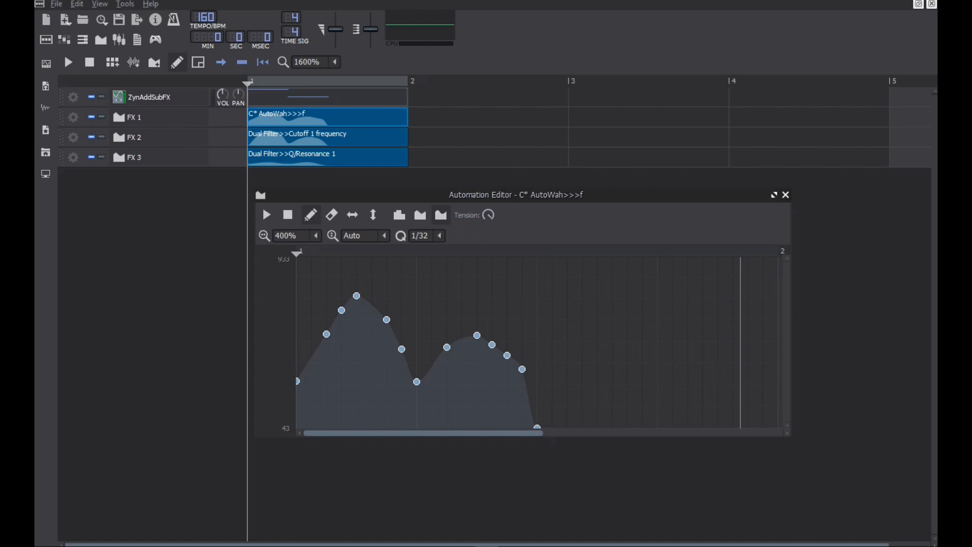
click(787, 195)
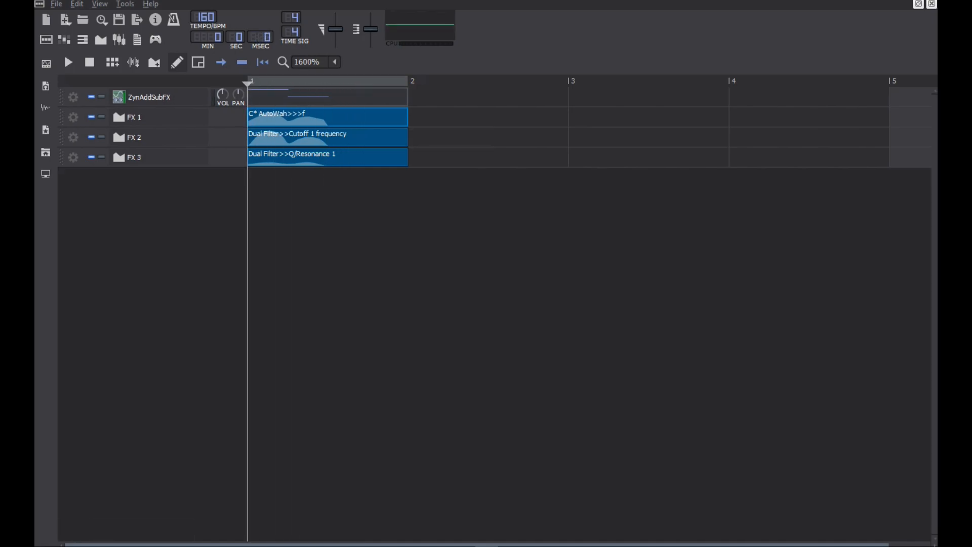
double_click(296, 113)
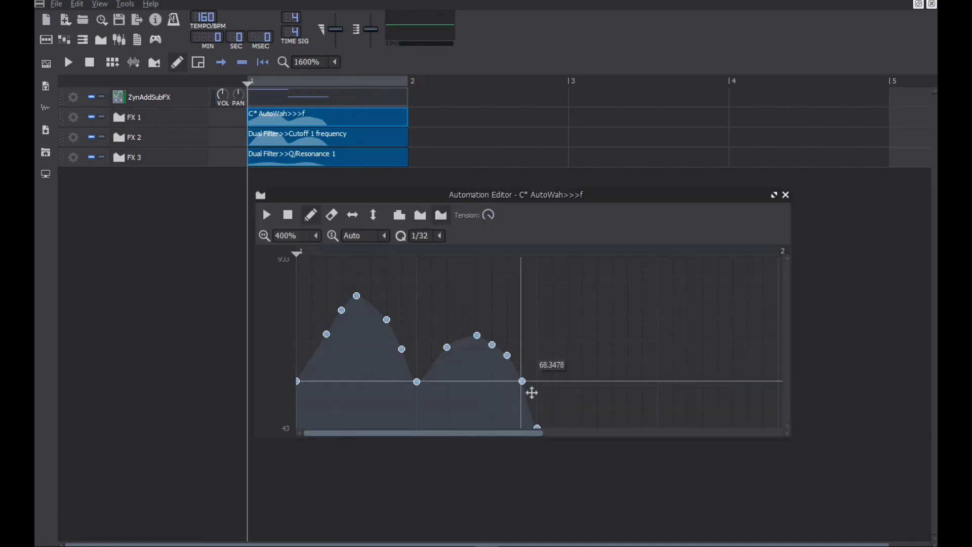
click(67, 62)
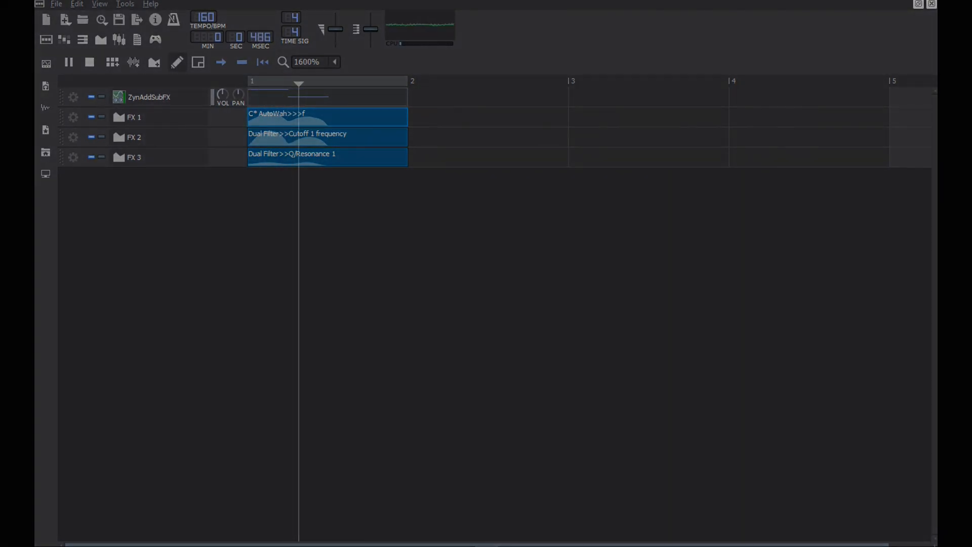